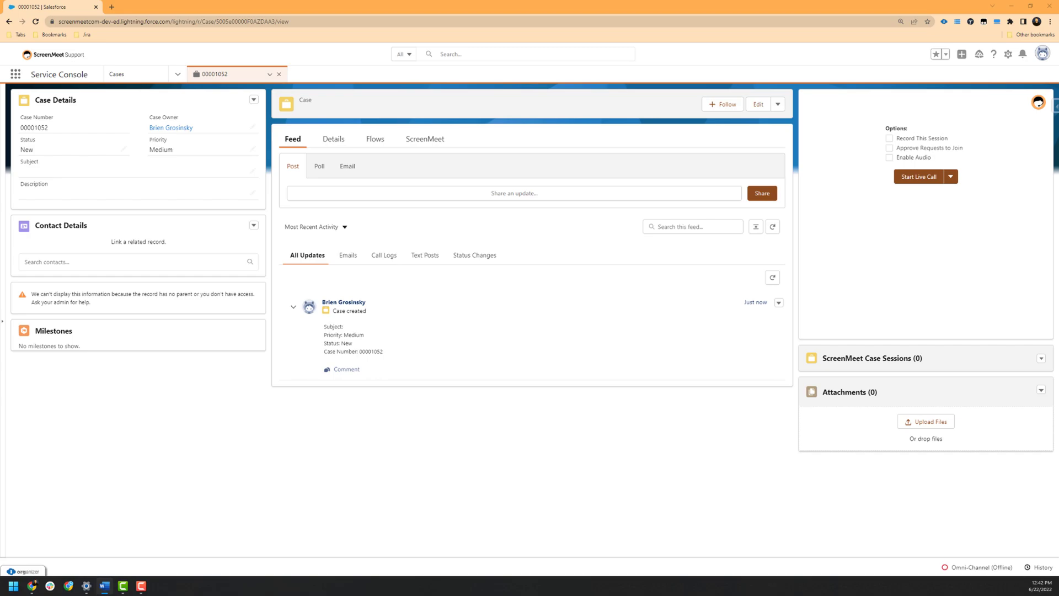
pyautogui.moveTo(737, 356)
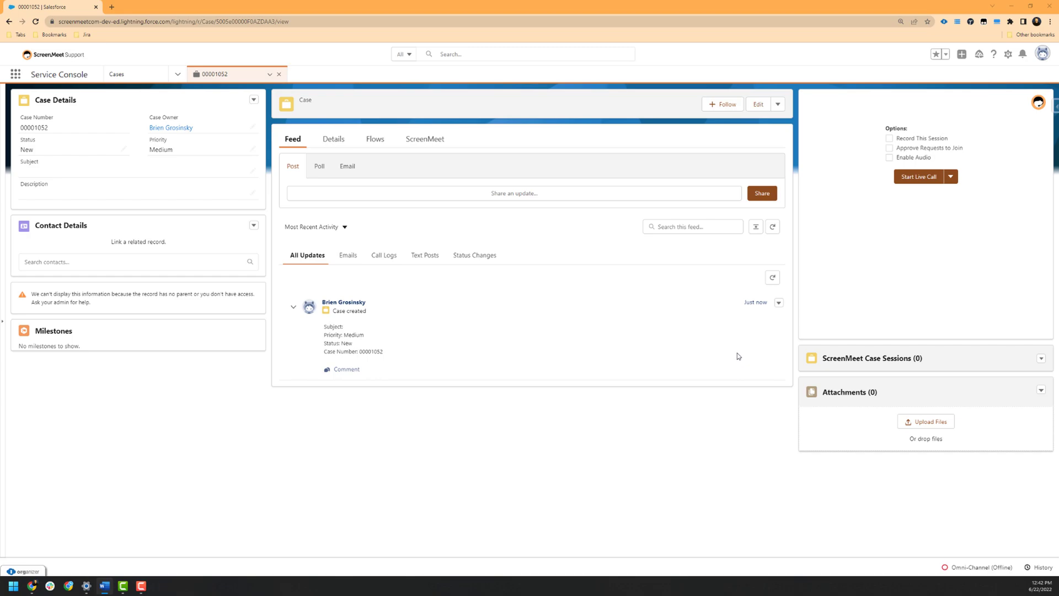
pyautogui.moveTo(815, 247)
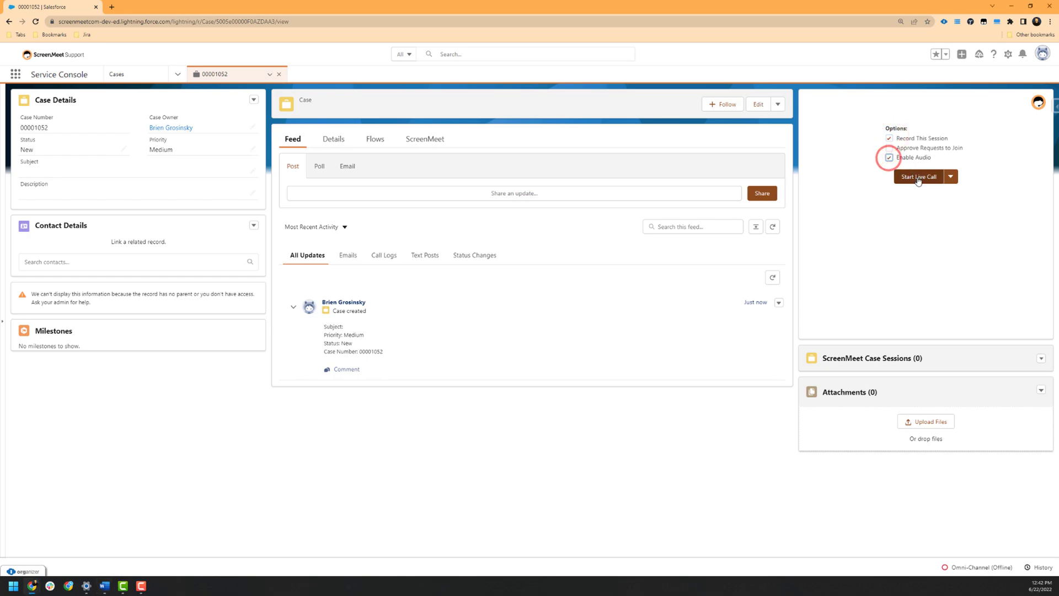
# Start a live call with recording and audio enabled on case 00001052
pyautogui.click(921, 176)
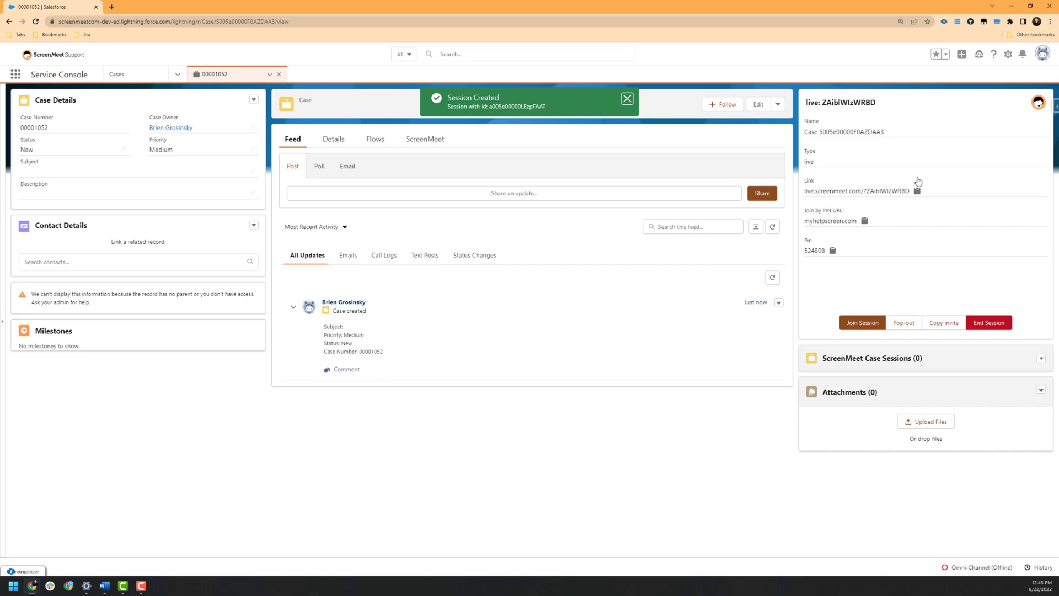
# Close the green Session Created toast, leaving the join link and PIN visible
pyautogui.click(626, 99)
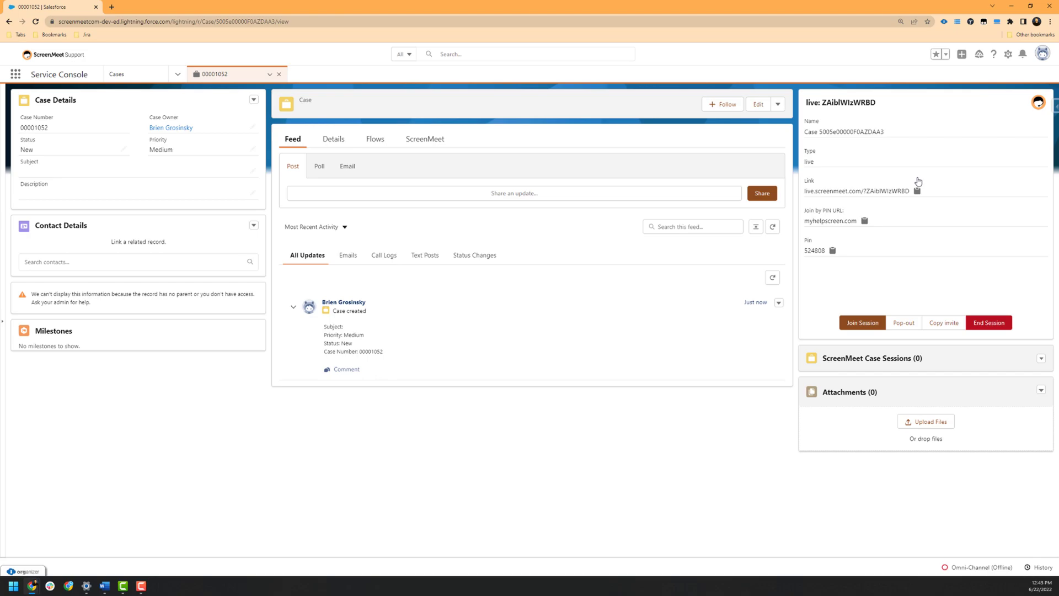
pyautogui.moveTo(979, 162)
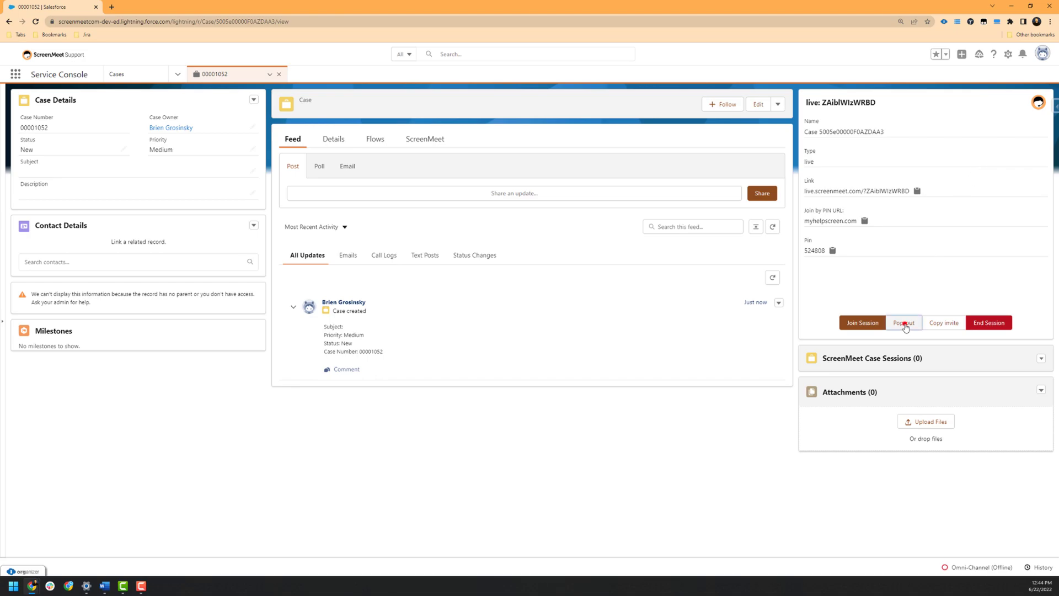
# Pop out the live session and turn on the camera preview in the pre-join screen
pyautogui.click(904, 323)
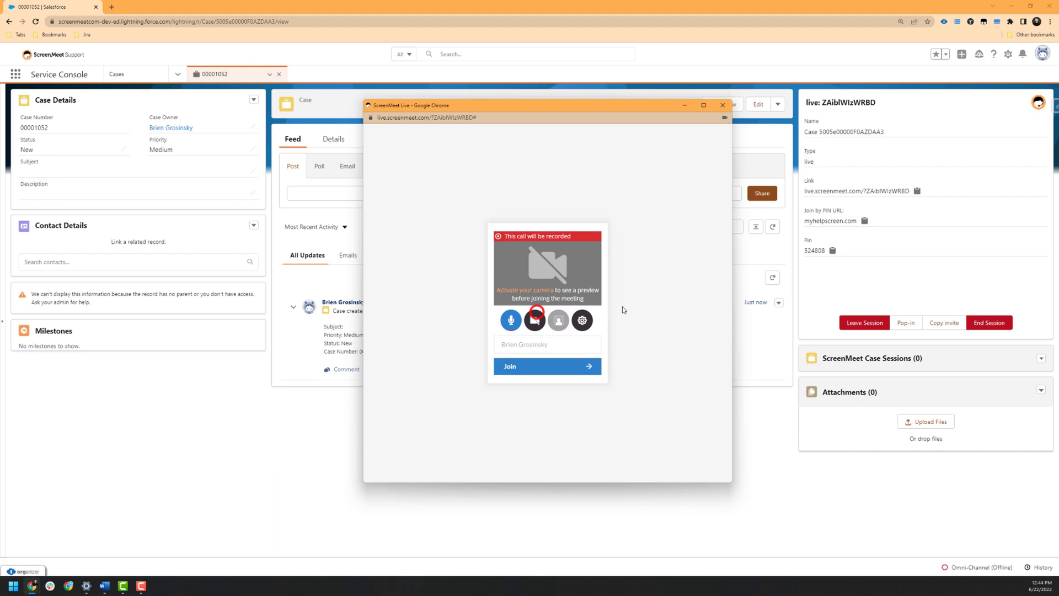
pyautogui.click(511, 320)
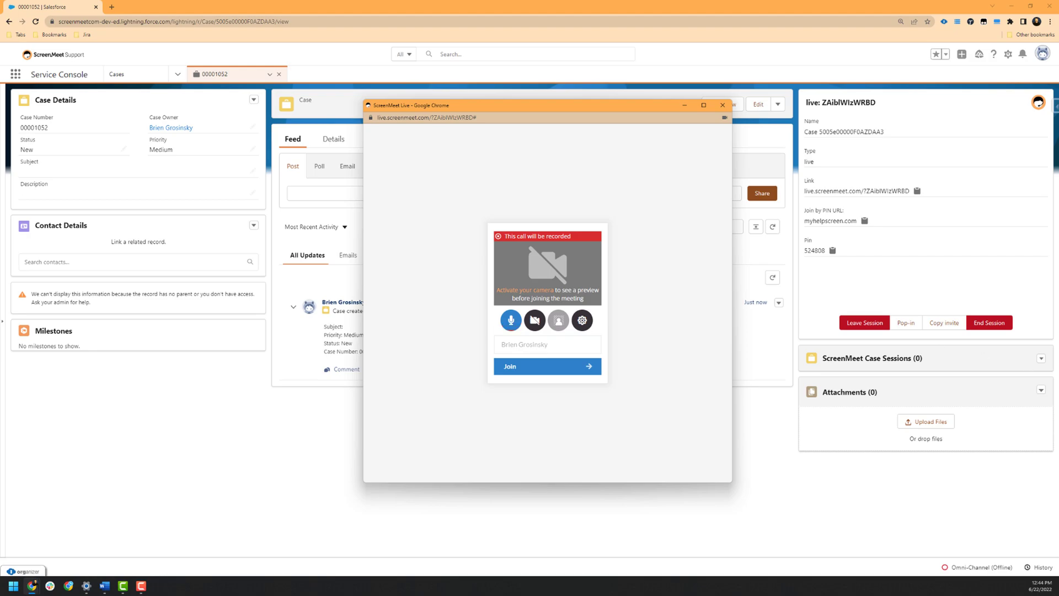
pyautogui.click(511, 320)
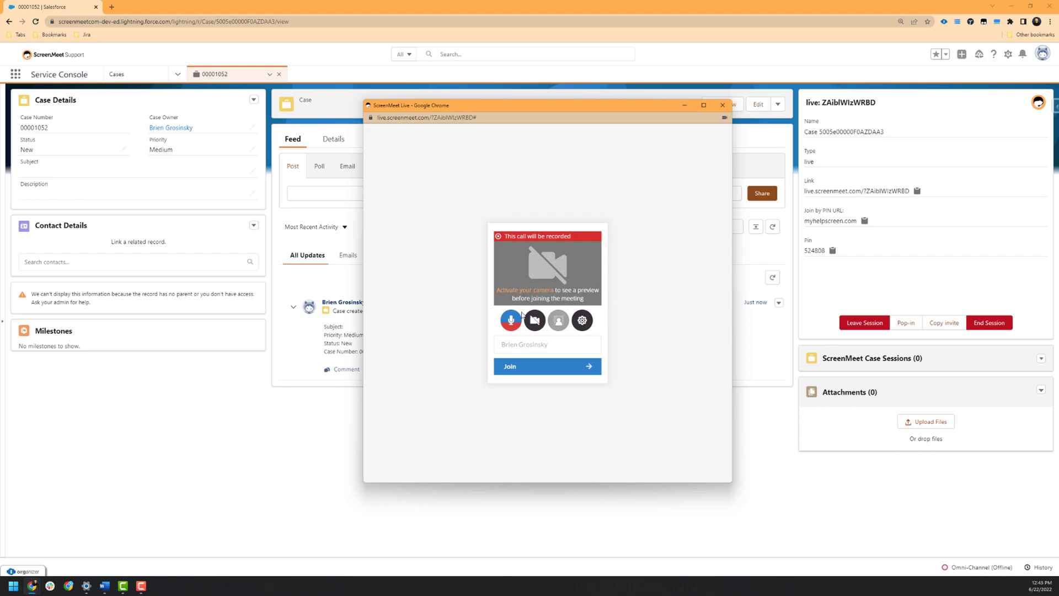
pyautogui.moveTo(535, 320)
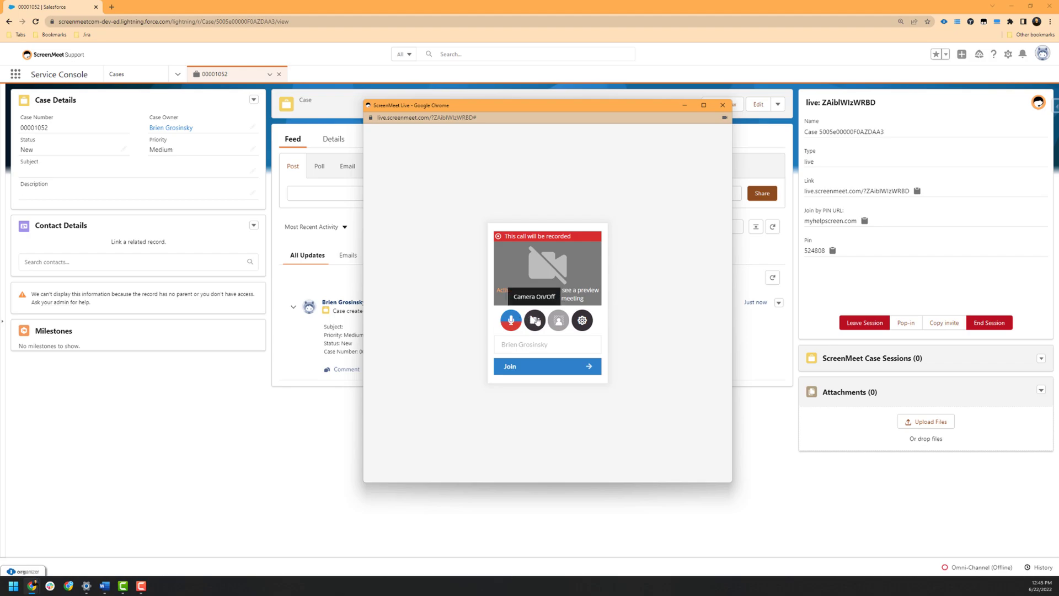
pyautogui.click(534, 320)
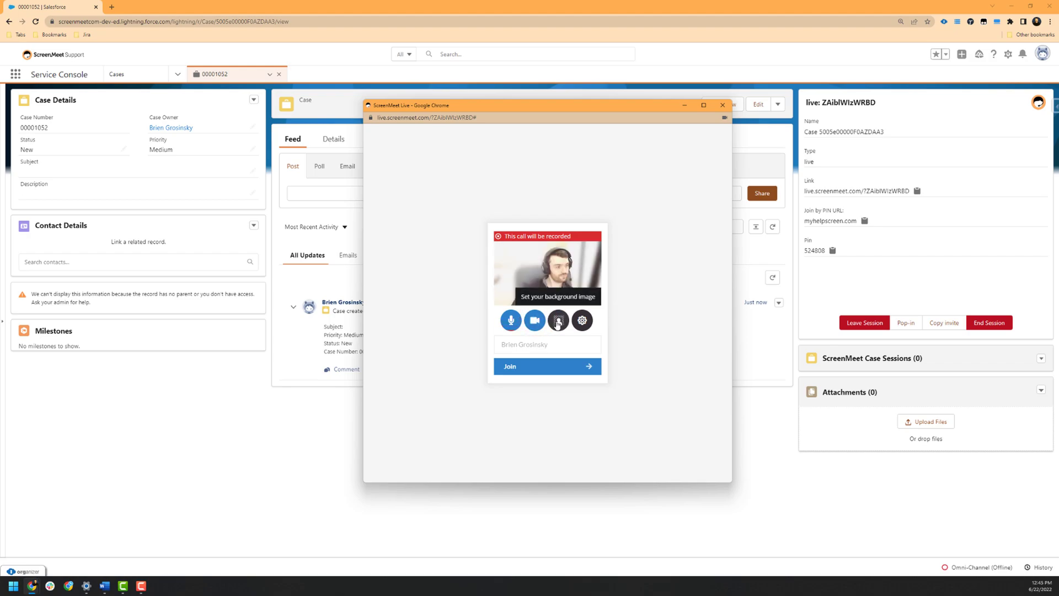
# Browse the Video Backgrounds choices, then switch the camera preview back off
pyautogui.click(558, 319)
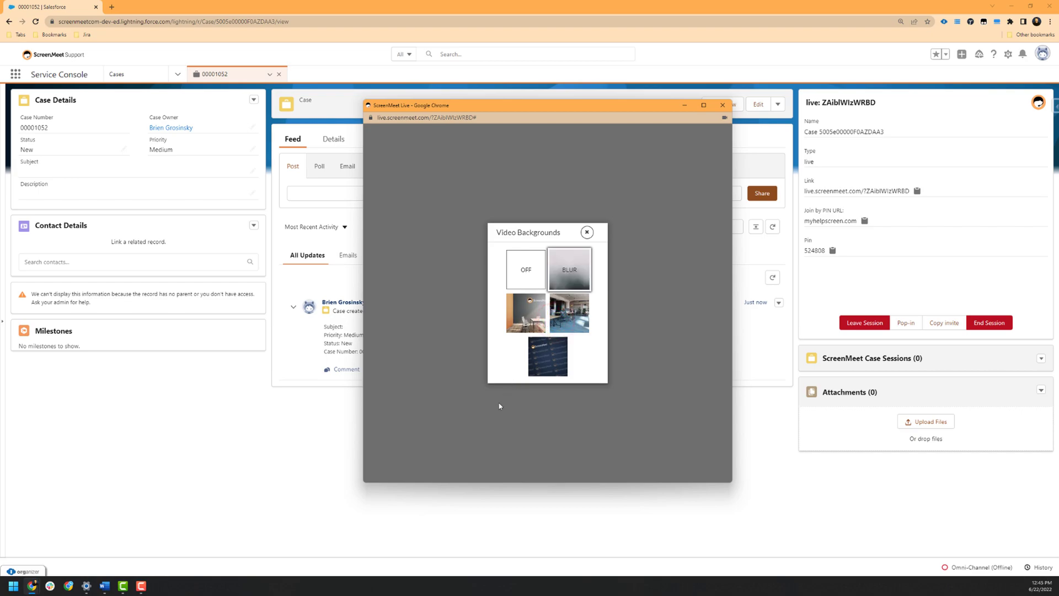
pyautogui.moveTo(497, 404)
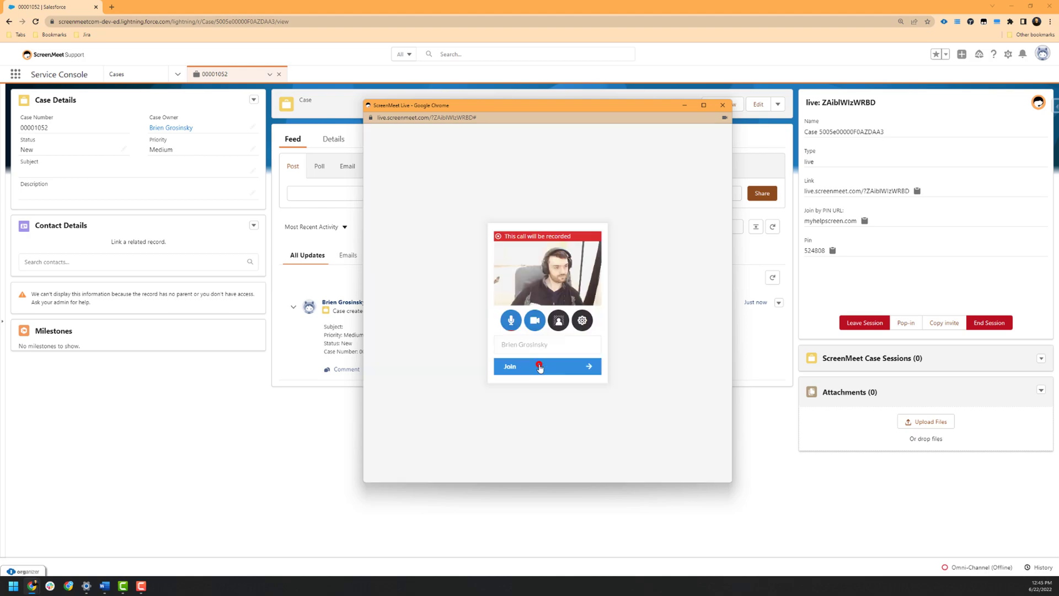
pyautogui.click(534, 320)
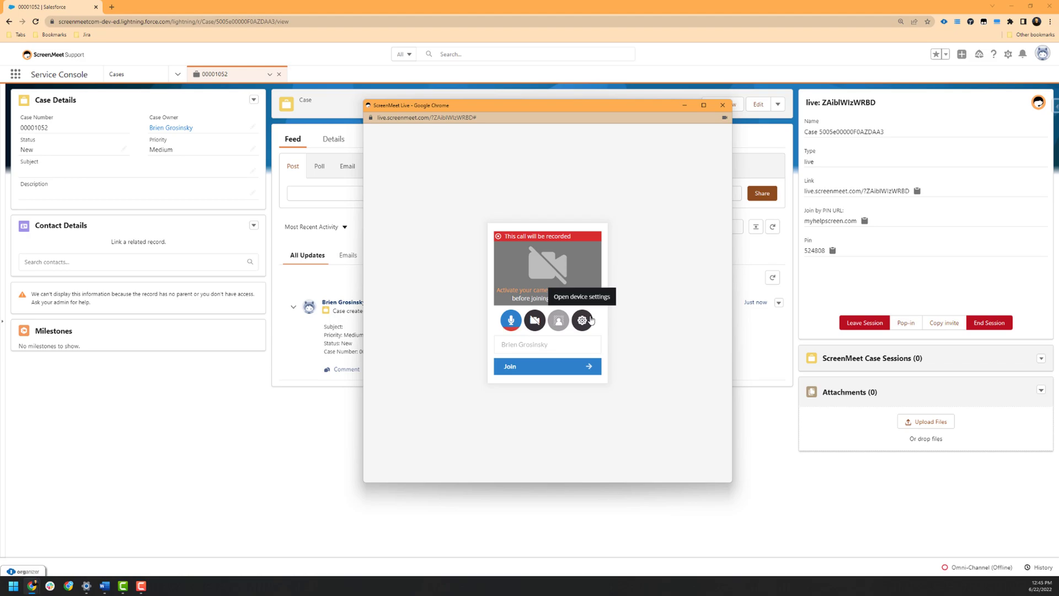
# Review the audio and video device settings, close them, and join the call
pyautogui.click(583, 320)
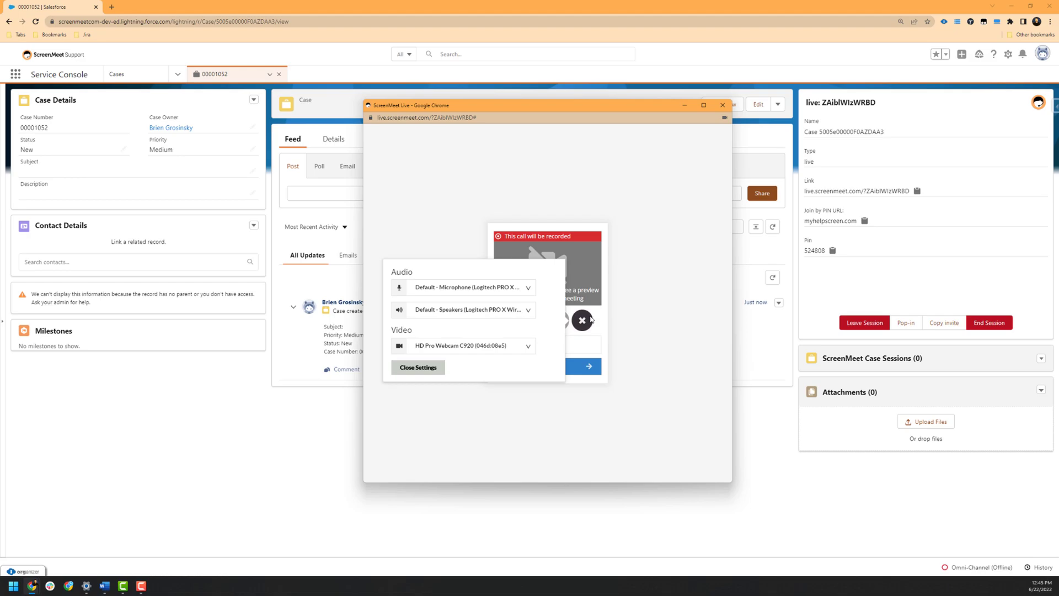
pyautogui.click(418, 367)
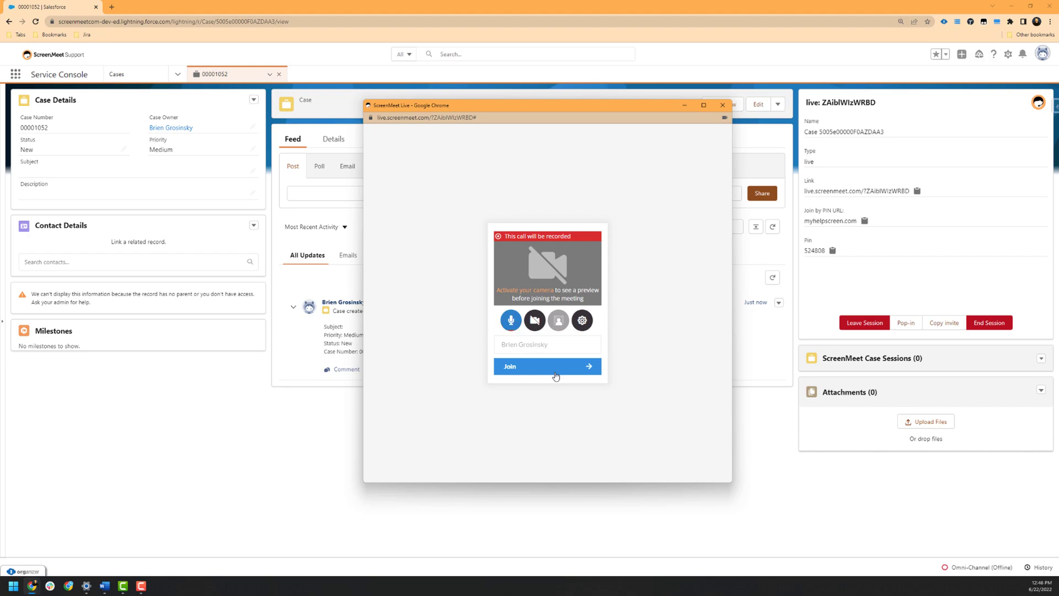
pyautogui.click(547, 365)
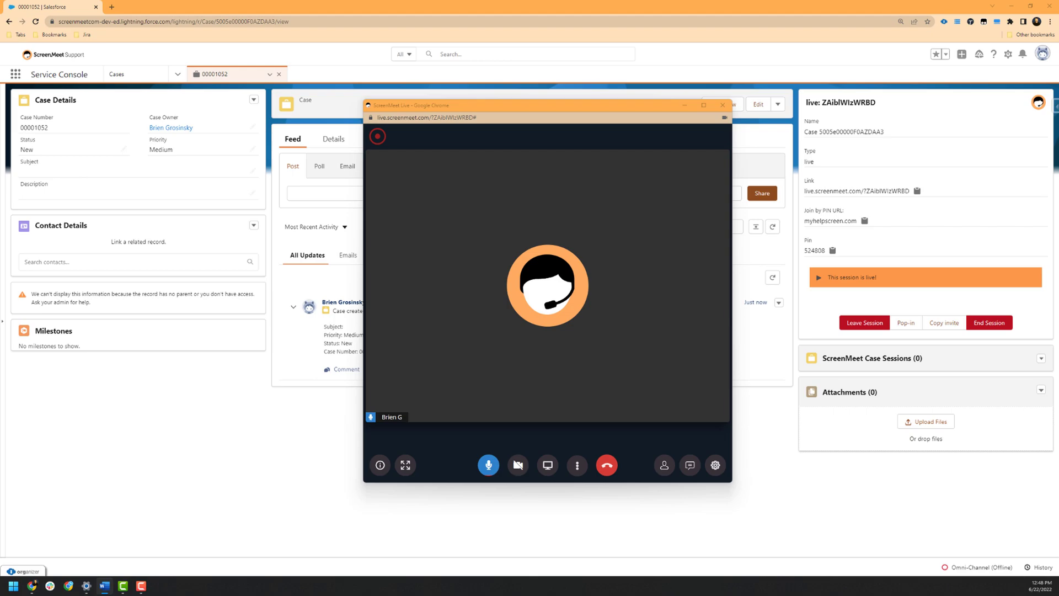
# Watch Test User join and appear beside Brien G in a tiled grid
pyautogui.click(488, 464)
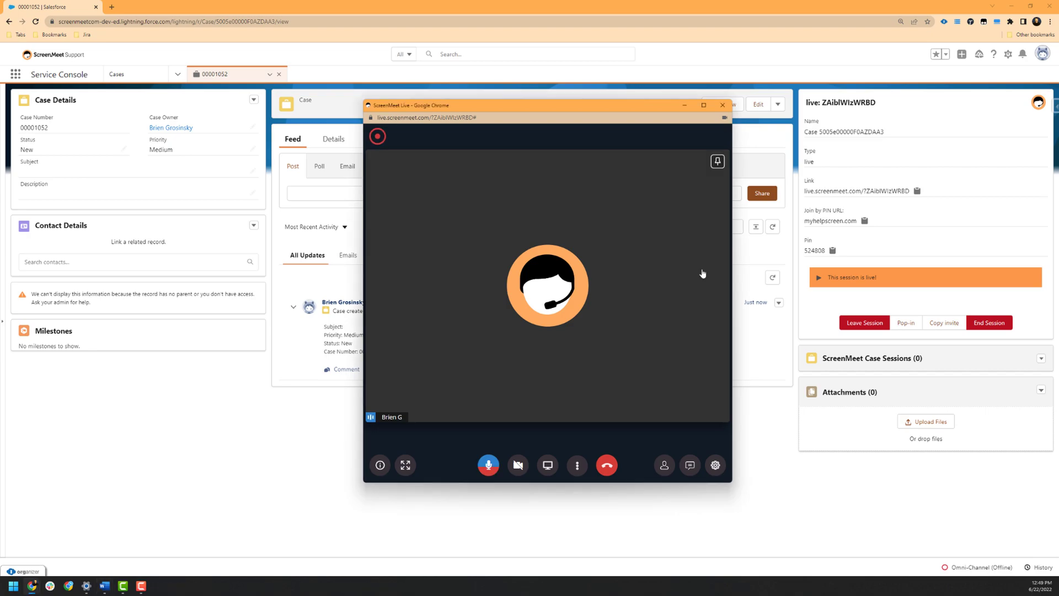
pyautogui.click(488, 465)
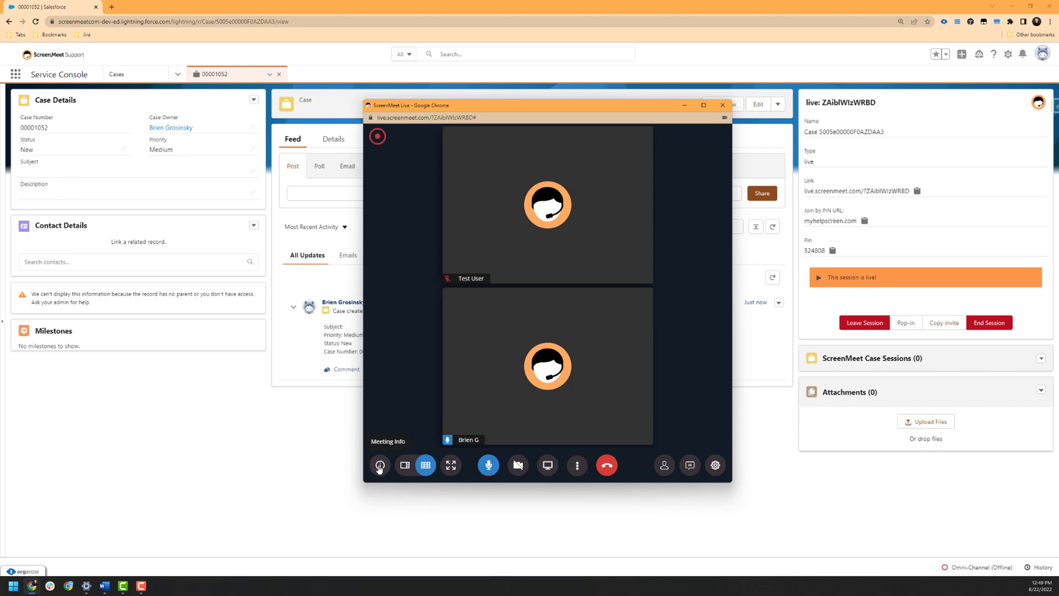
pyautogui.click(379, 465)
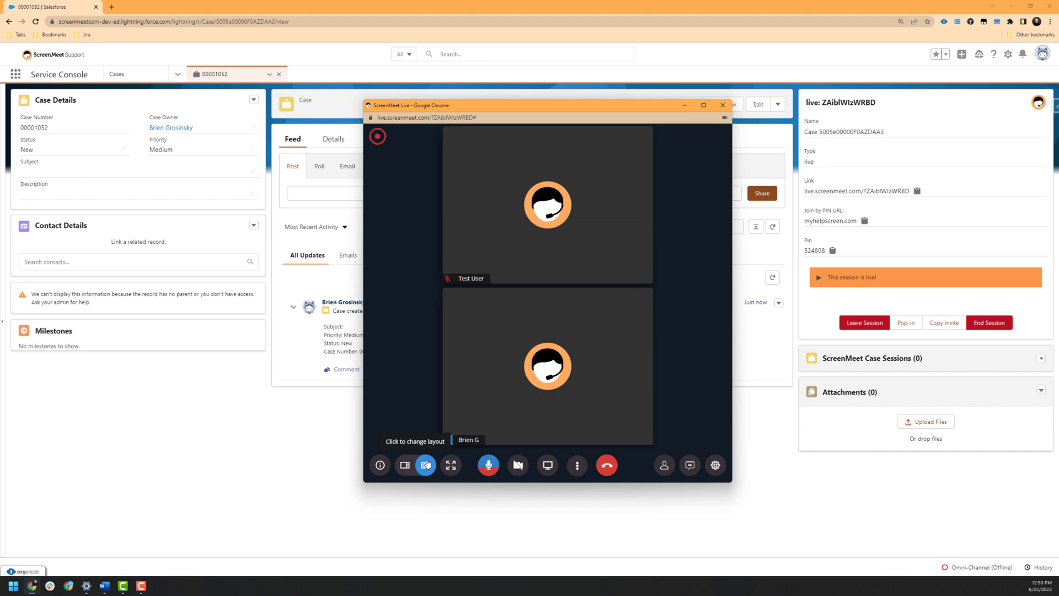
pyautogui.click(426, 464)
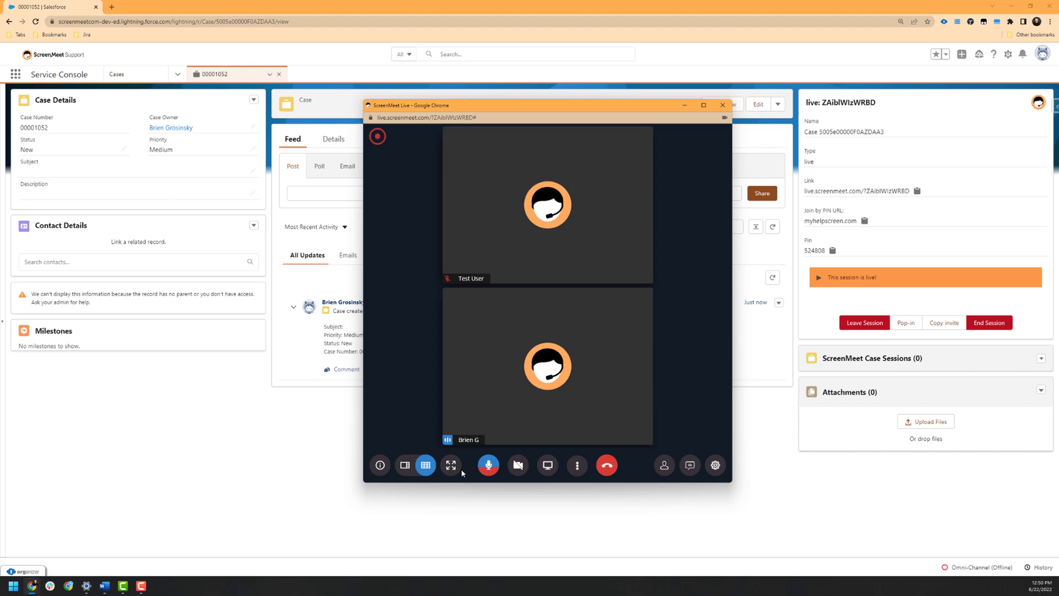
pyautogui.moveTo(451, 465)
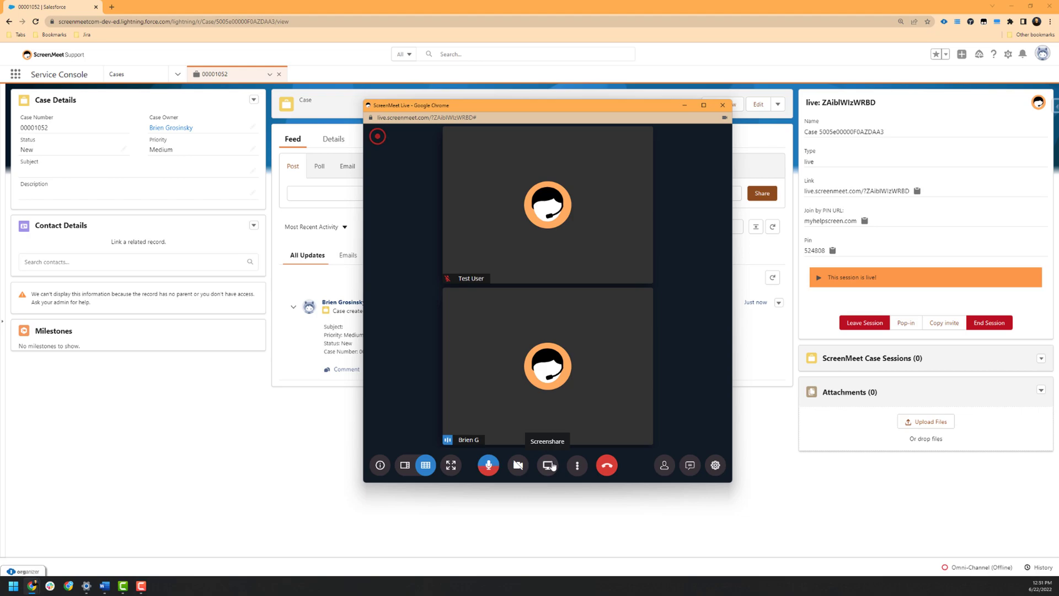
pyautogui.click(548, 465)
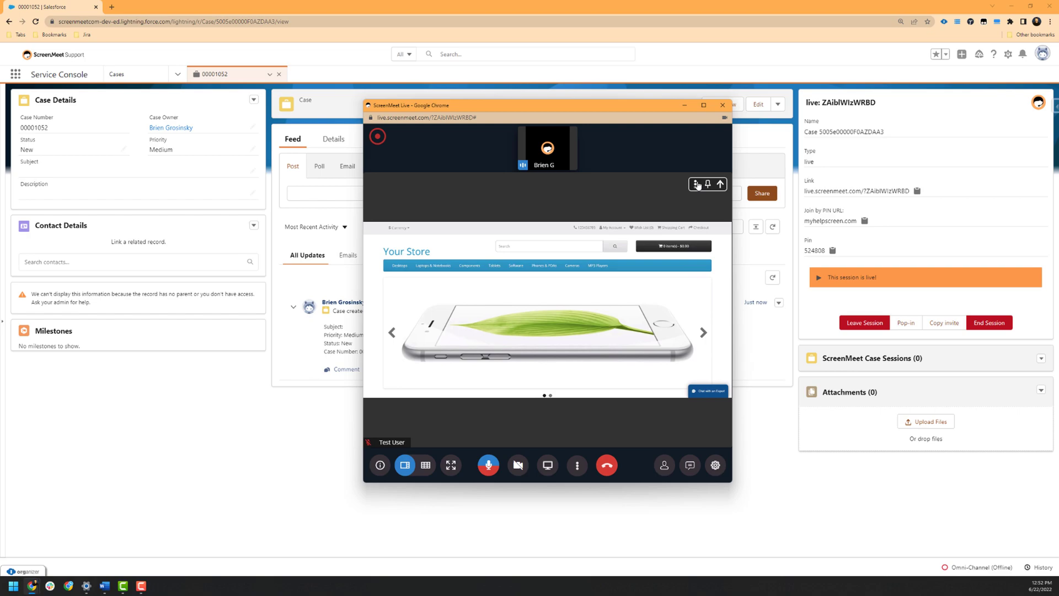
# Open Test User's shared-screen options: annotate, promote to host, or kick out
pyautogui.click(696, 184)
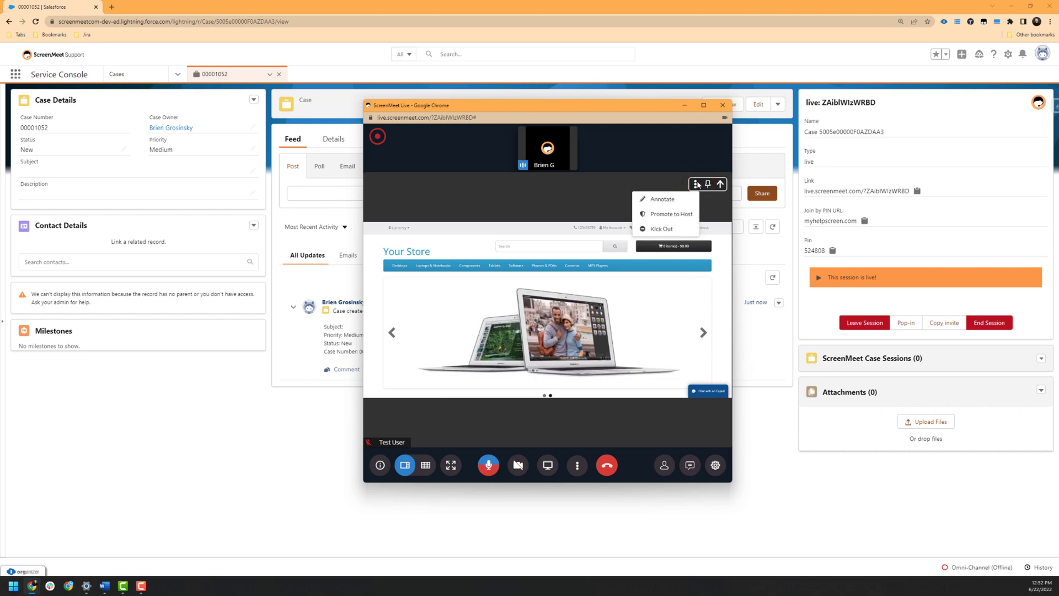
pyautogui.click(662, 199)
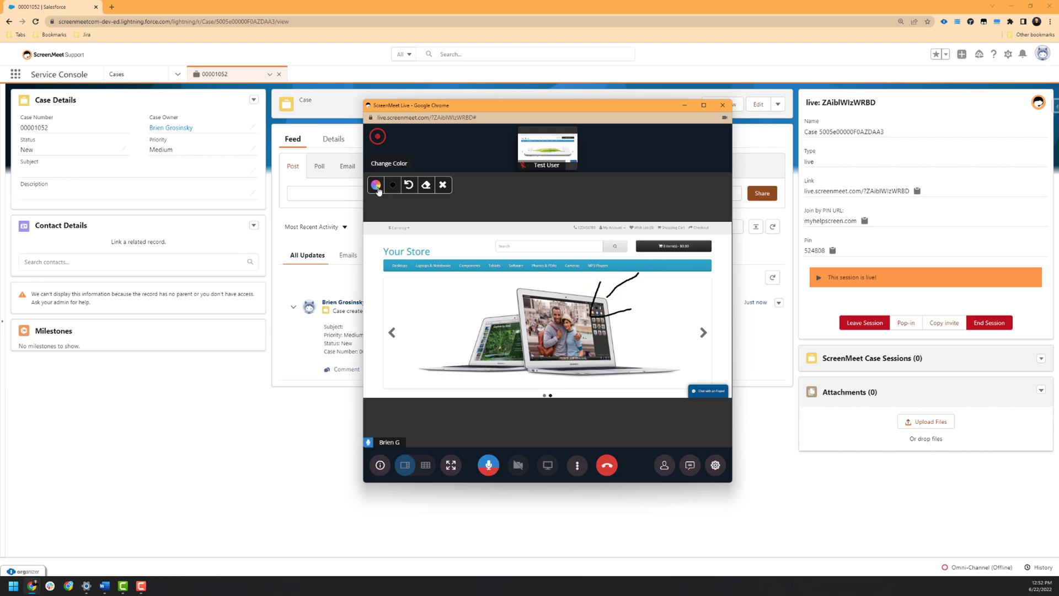
pyautogui.moveTo(409, 184)
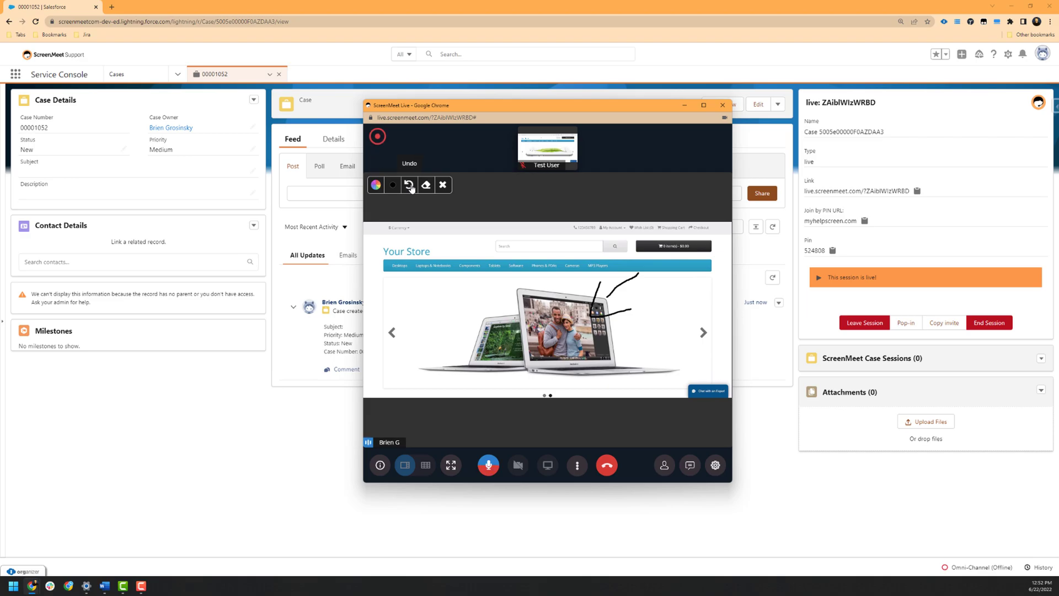
pyautogui.click(409, 184)
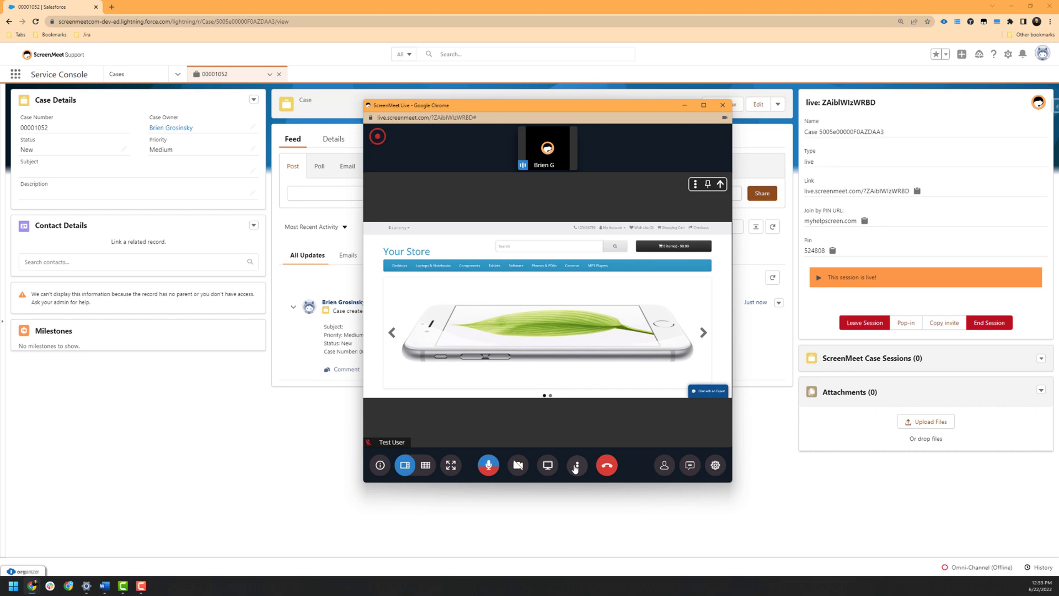
# Shrink the ScreenMeet Live window and open its More options list
pyautogui.click(576, 465)
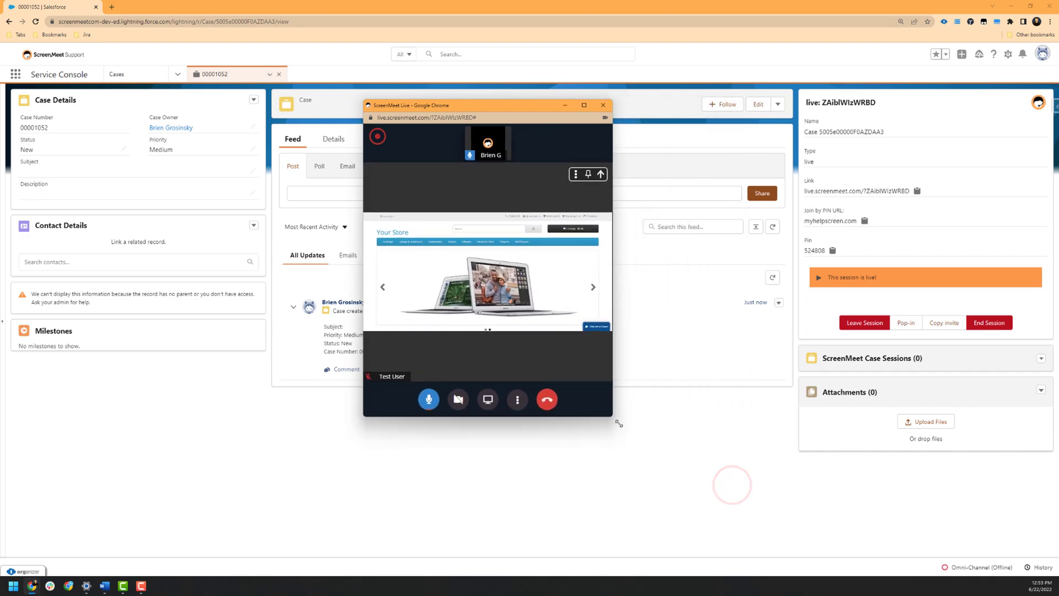
pyautogui.click(565, 456)
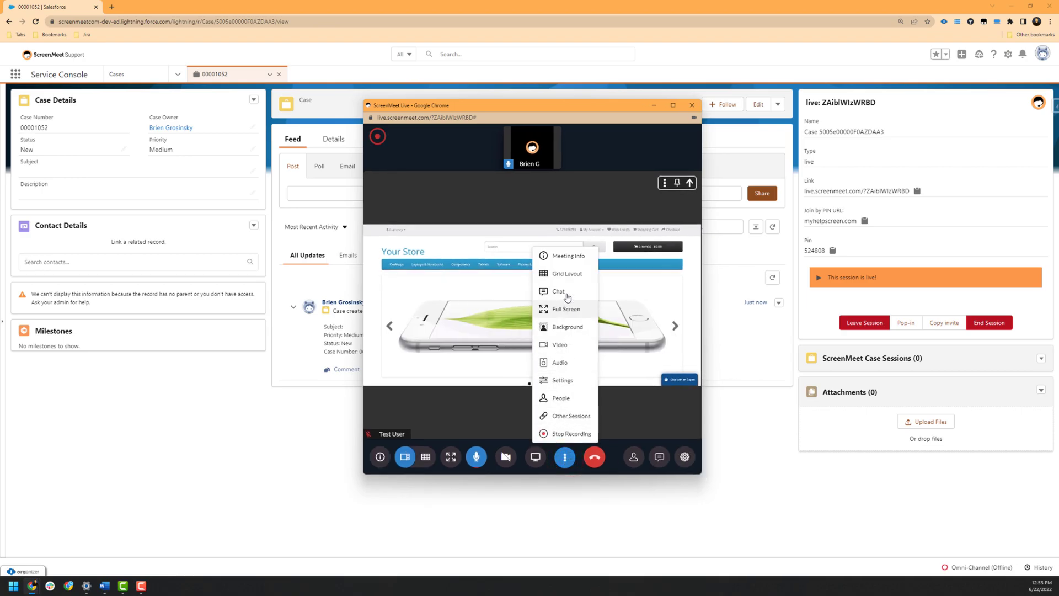
pyautogui.click(476, 457)
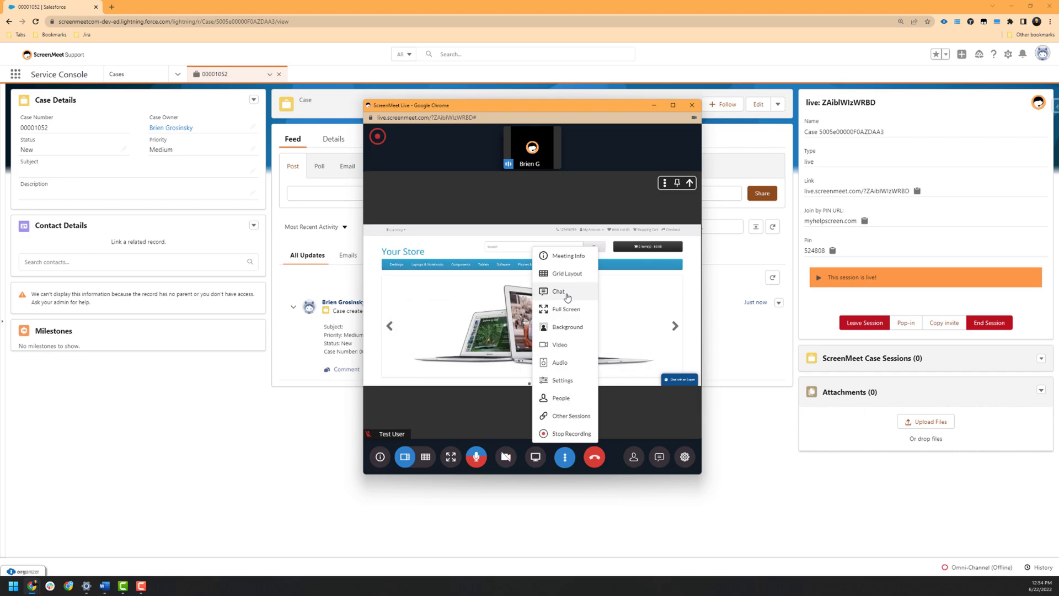
pyautogui.click(559, 291)
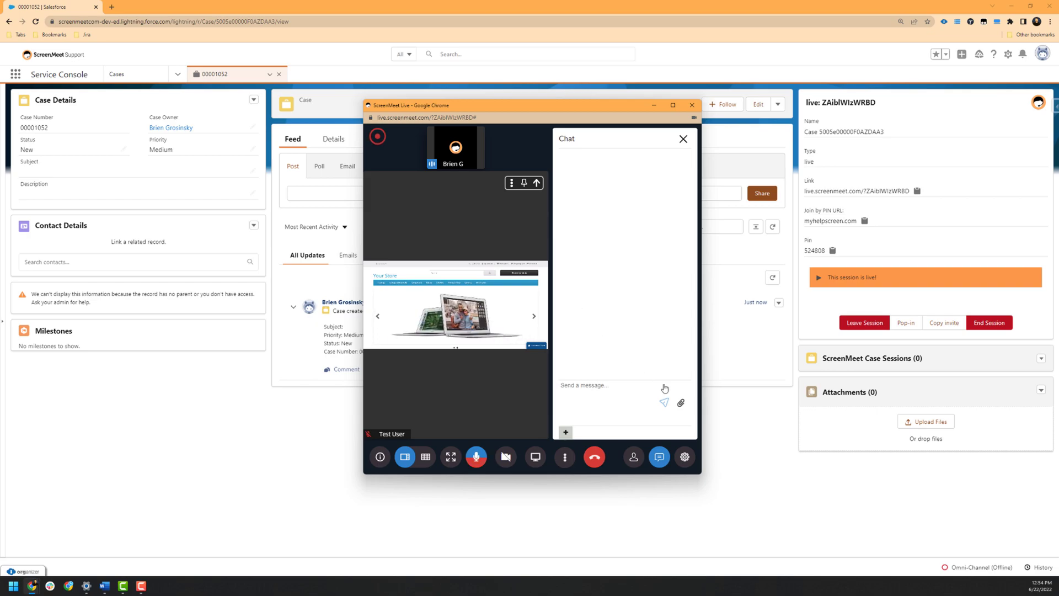
pyautogui.moveTo(680, 404)
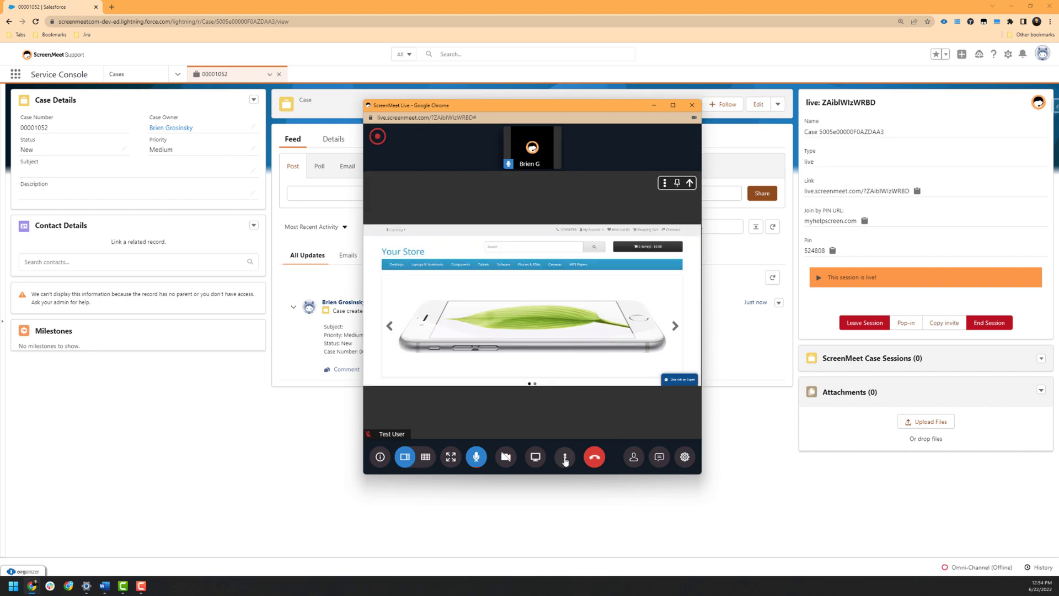
pyautogui.click(566, 456)
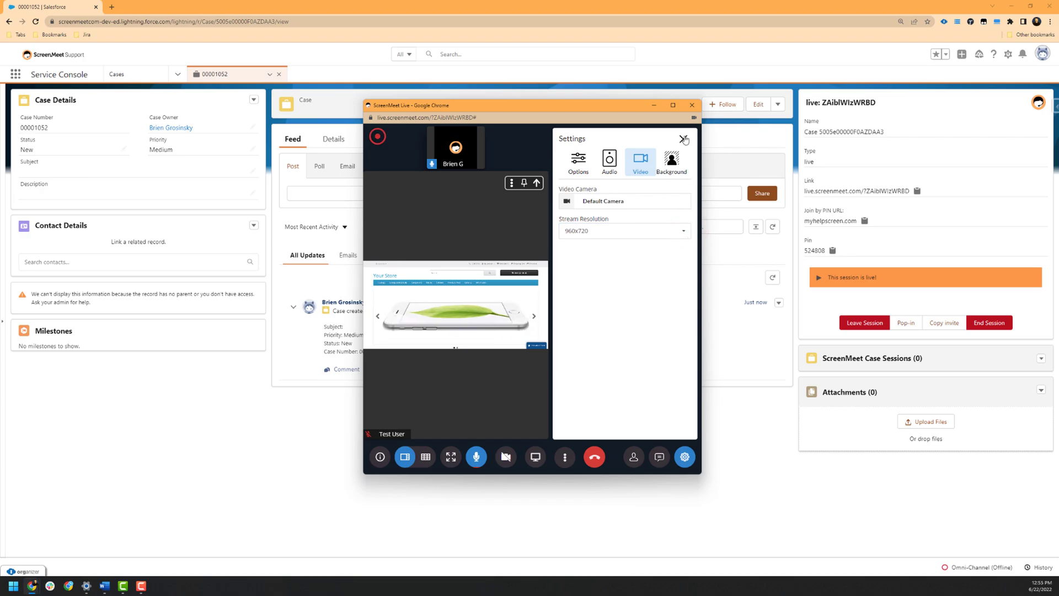
pyautogui.click(565, 457)
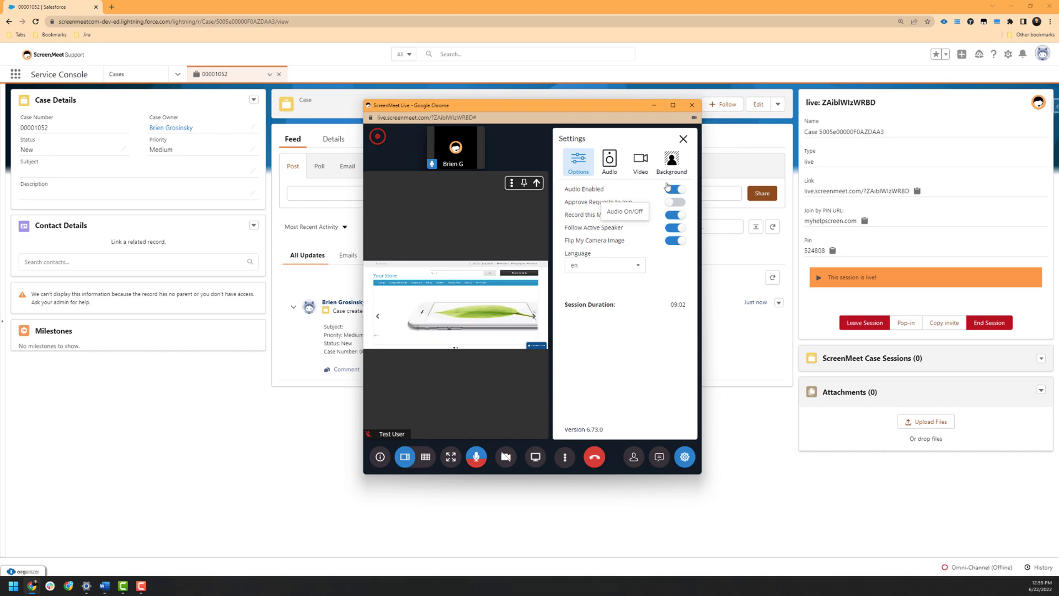
pyautogui.click(674, 190)
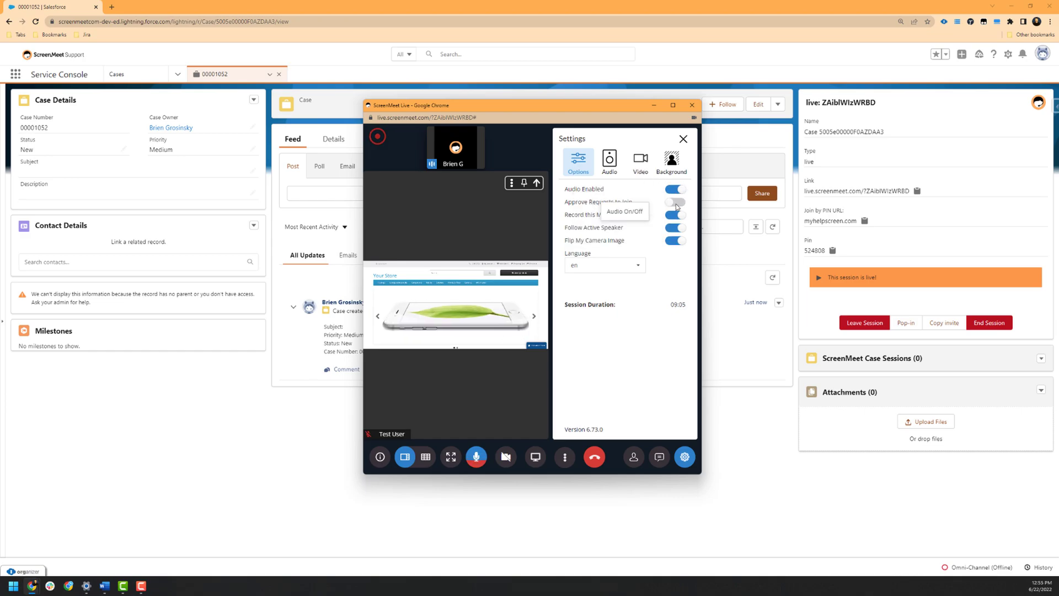
pyautogui.click(674, 202)
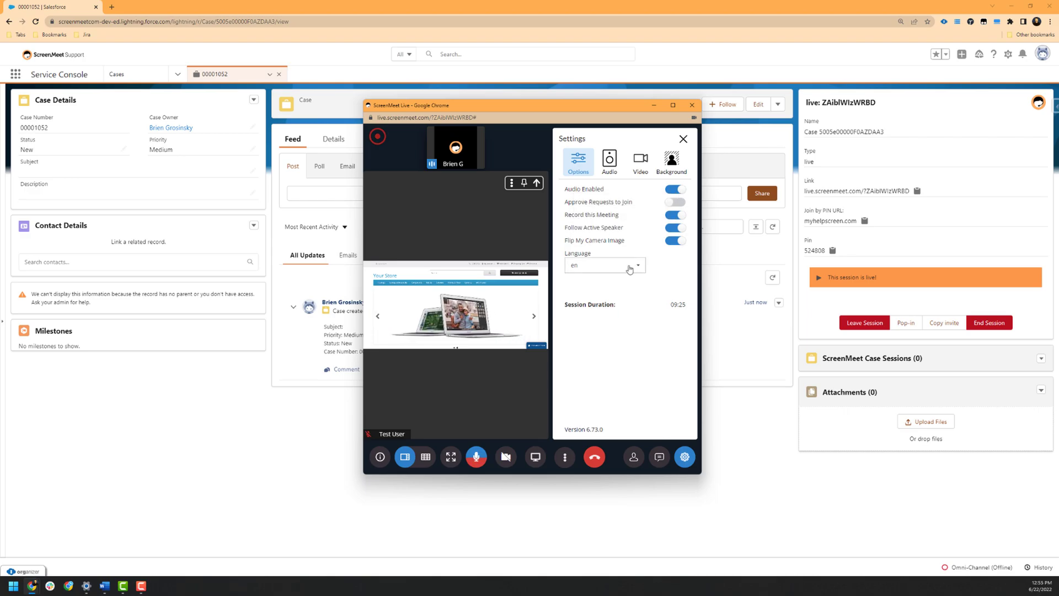
pyautogui.click(603, 265)
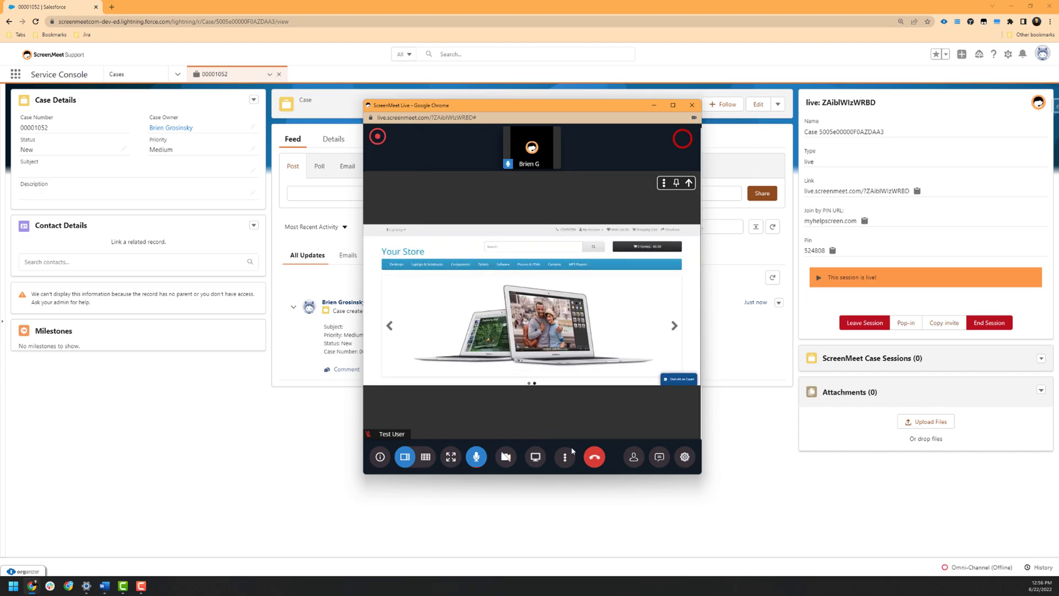
pyautogui.click(566, 457)
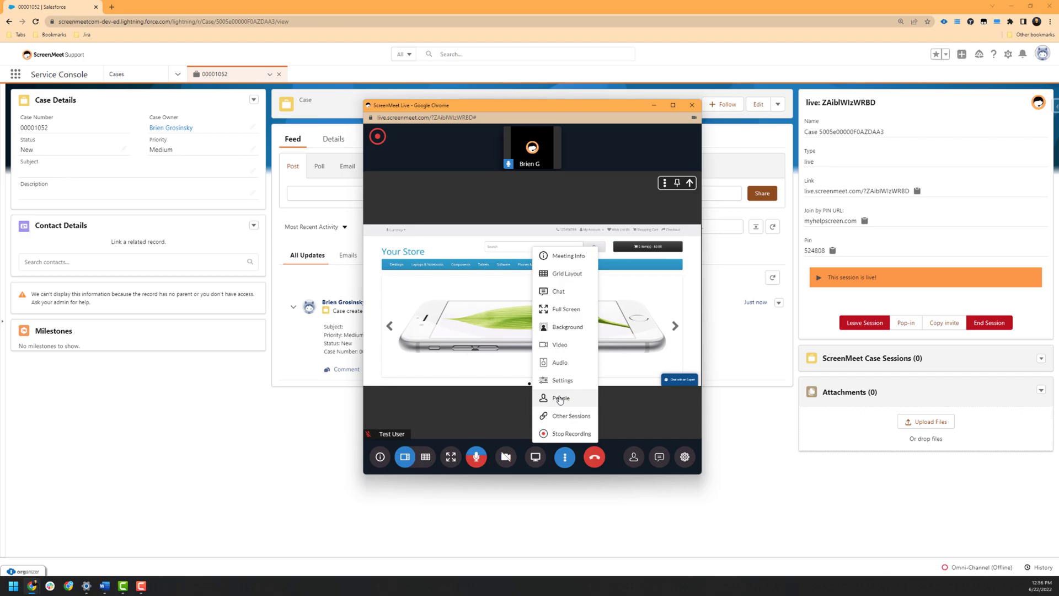
pyautogui.click(561, 397)
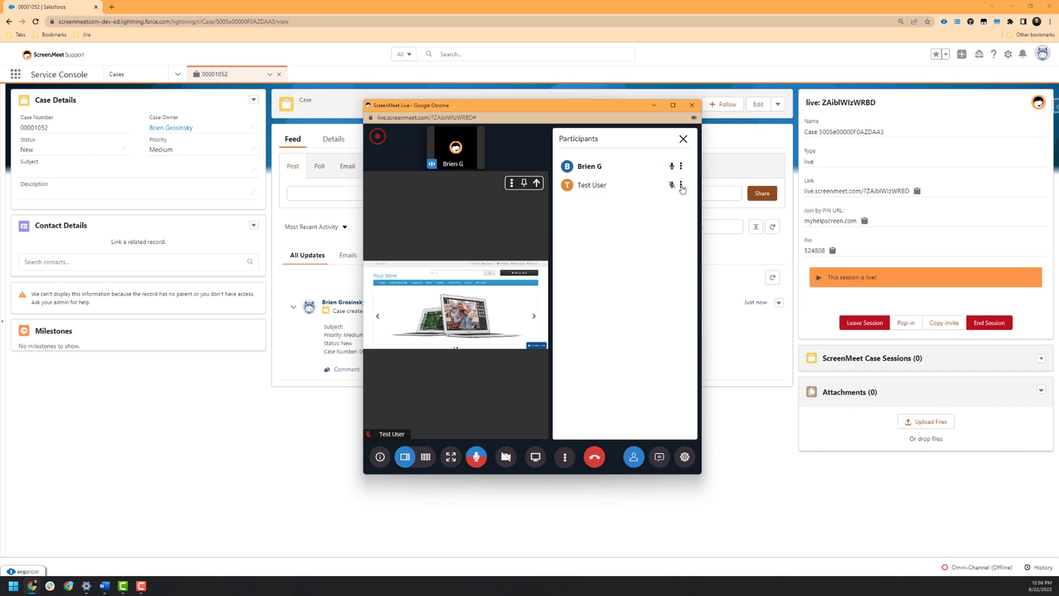
pyautogui.click(681, 186)
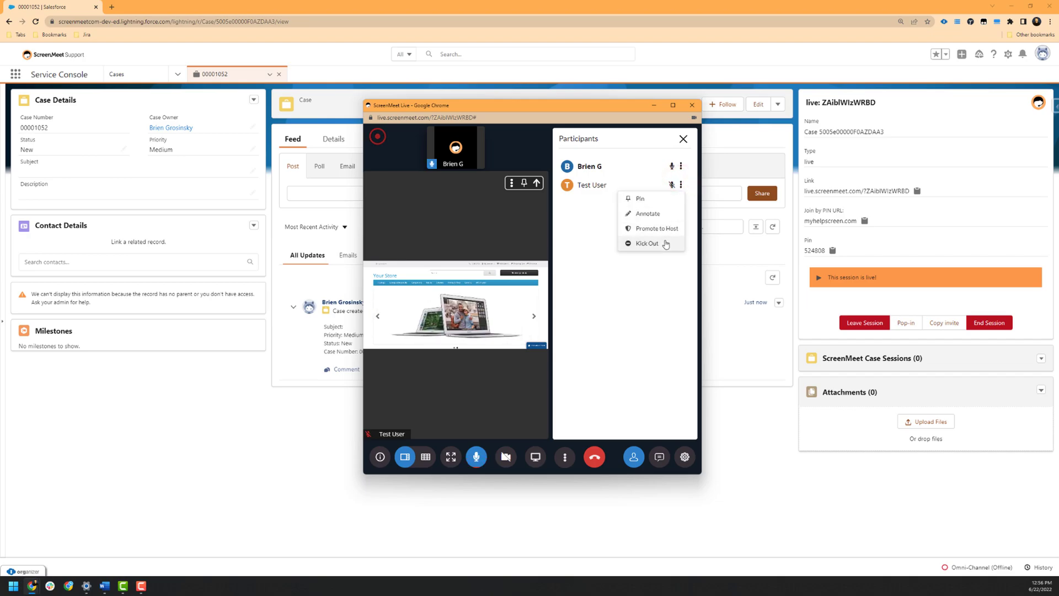
pyautogui.click(647, 244)
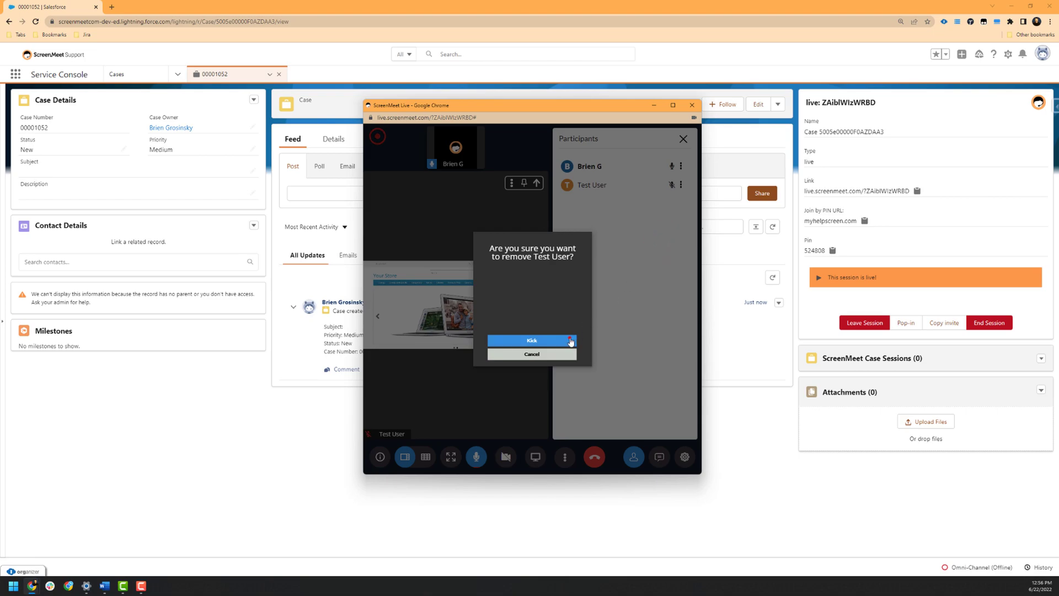
pyautogui.click(532, 341)
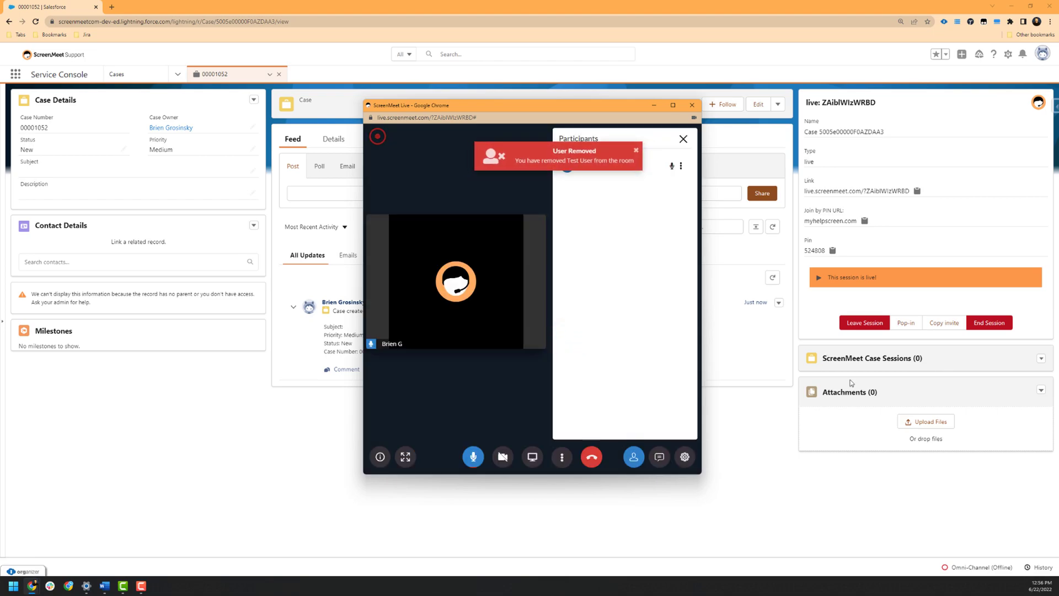
pyautogui.click(562, 456)
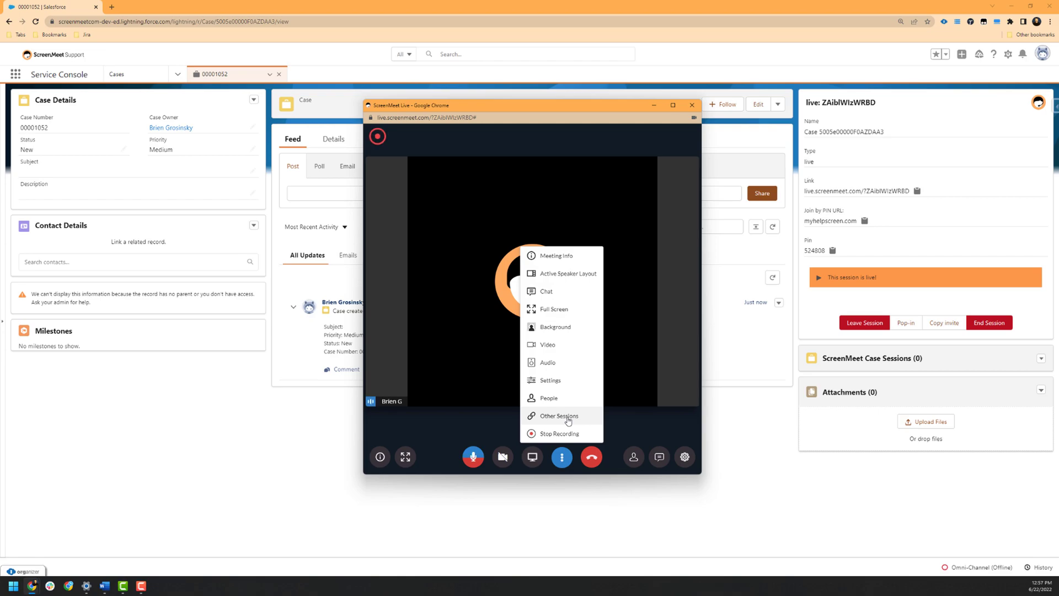
pyautogui.click(559, 416)
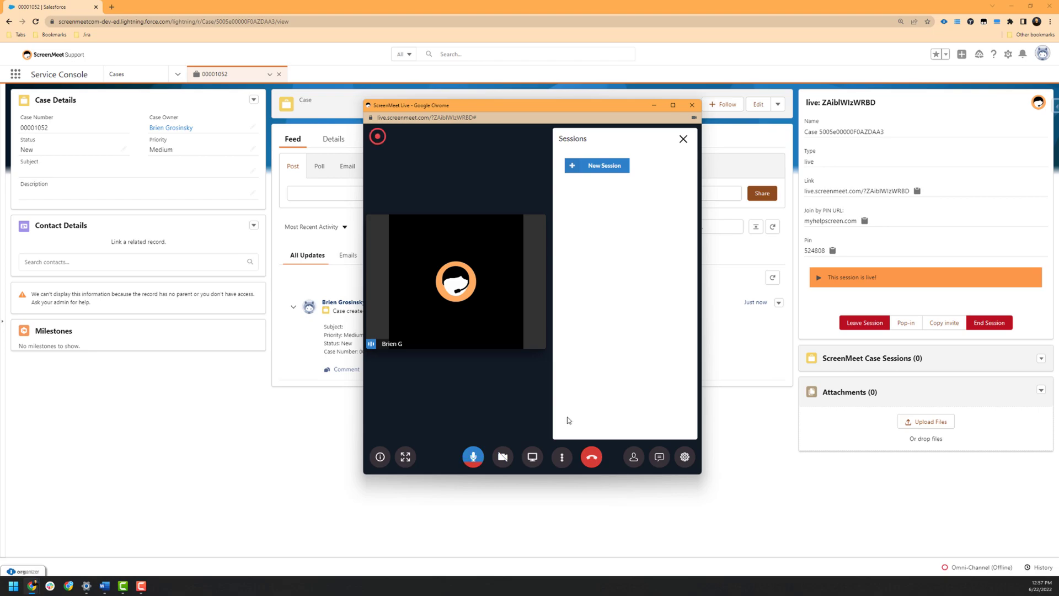
pyautogui.click(596, 165)
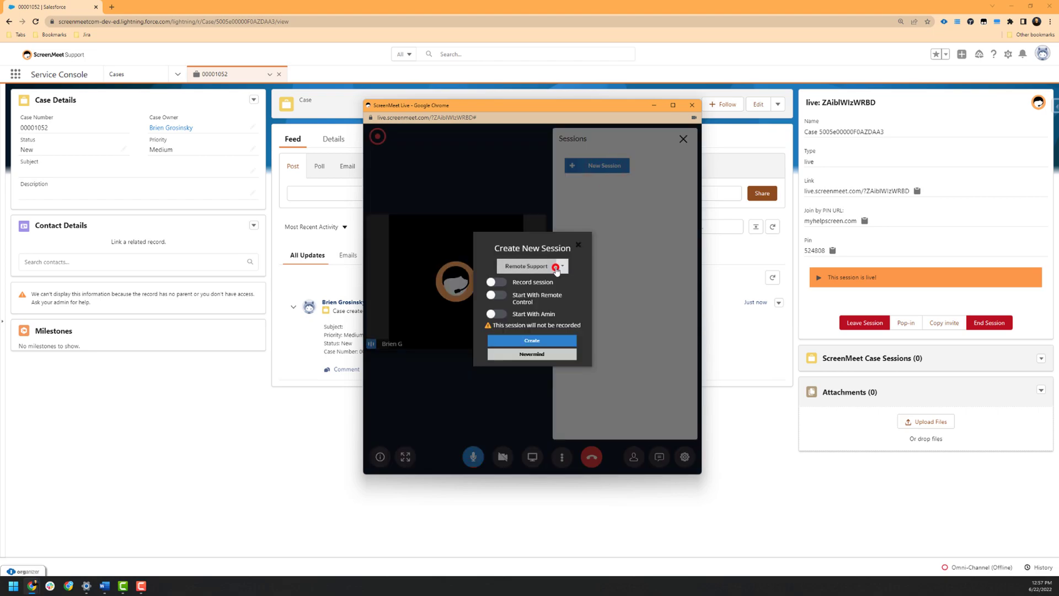
pyautogui.click(532, 265)
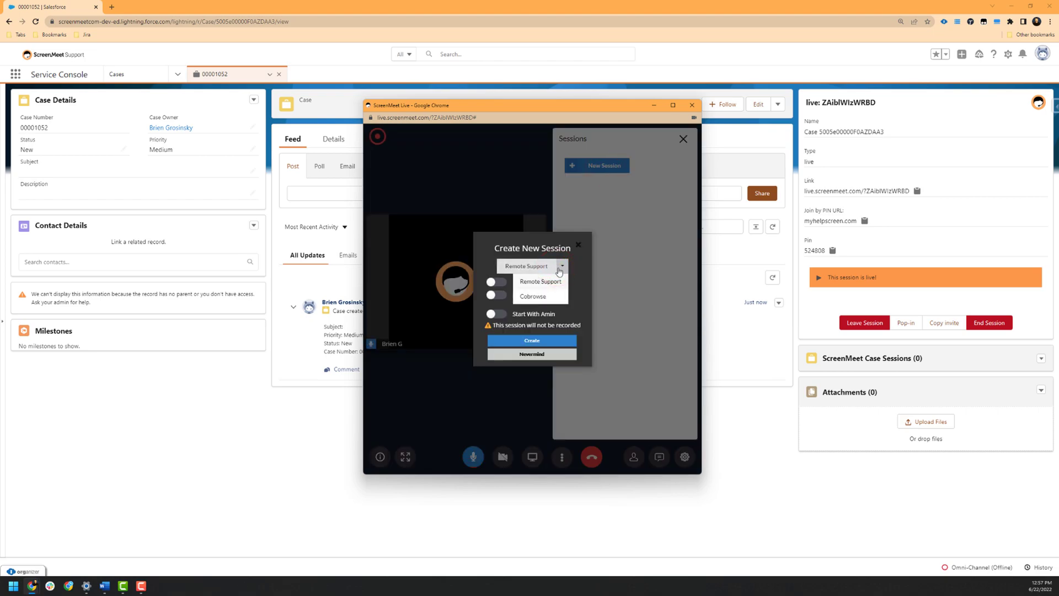
pyautogui.click(532, 354)
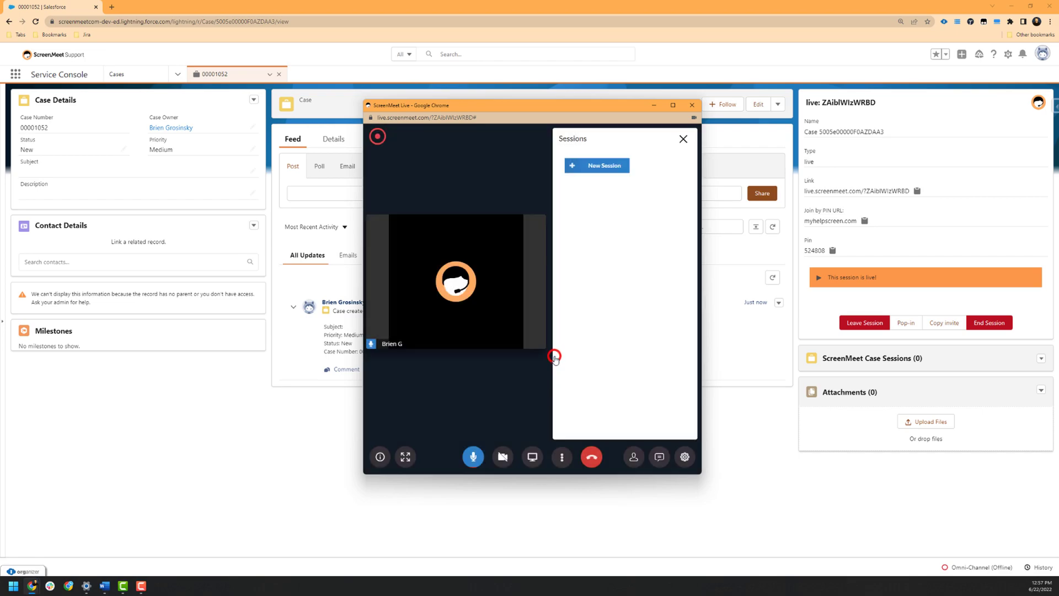
pyautogui.click(683, 139)
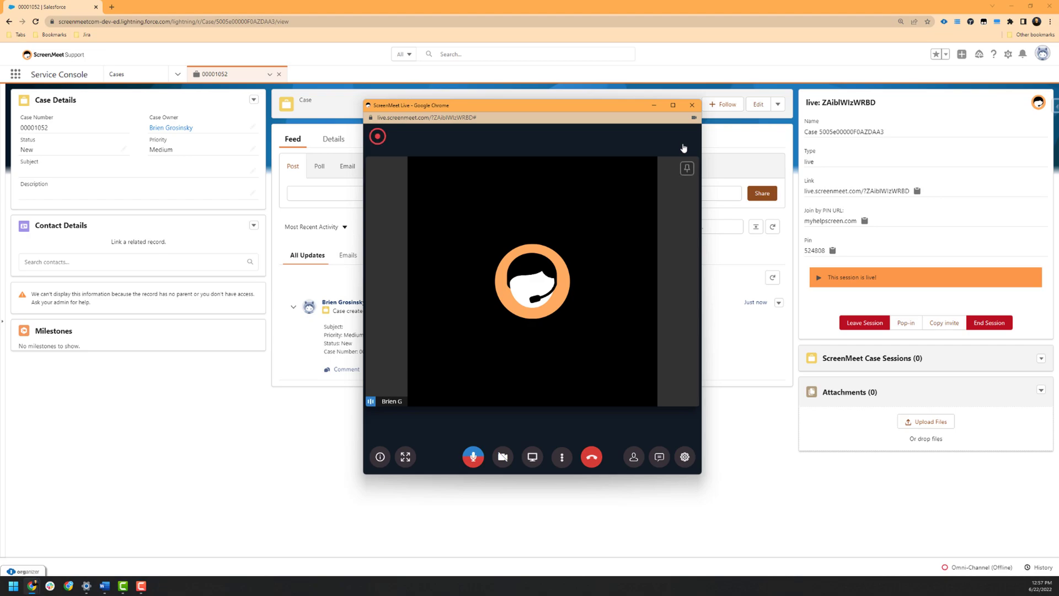
pyautogui.moveTo(659, 457)
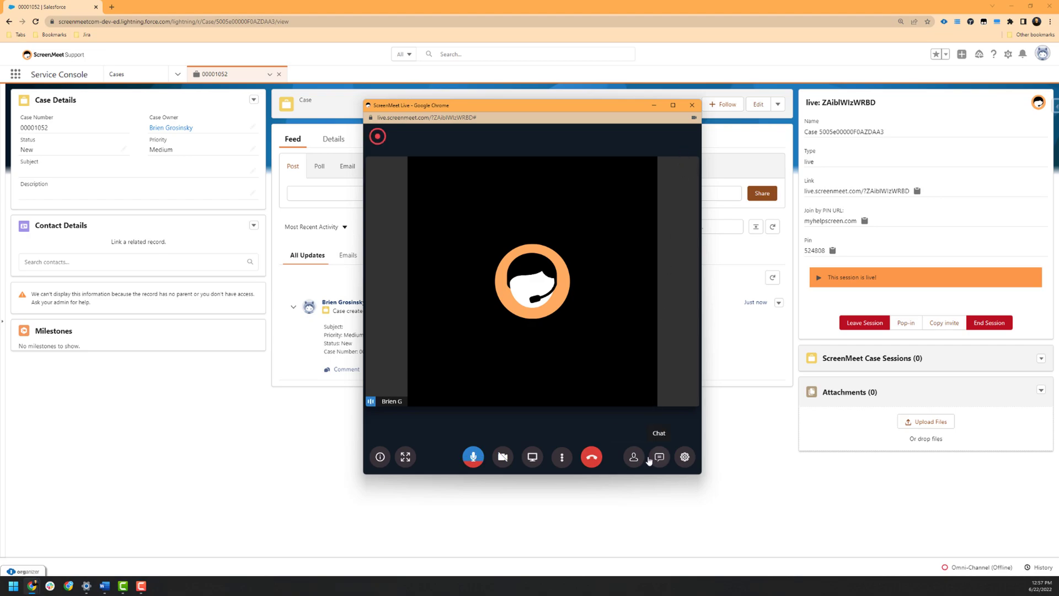
pyautogui.moveTo(591, 457)
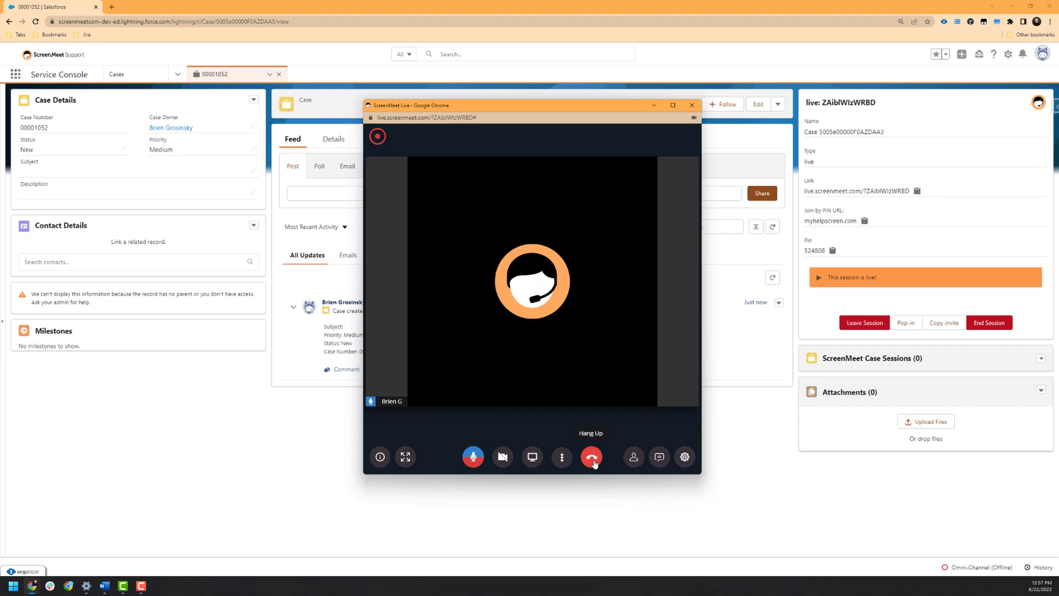
# Hang up and choose Close Meeting to end the session for everyone
pyautogui.click(591, 456)
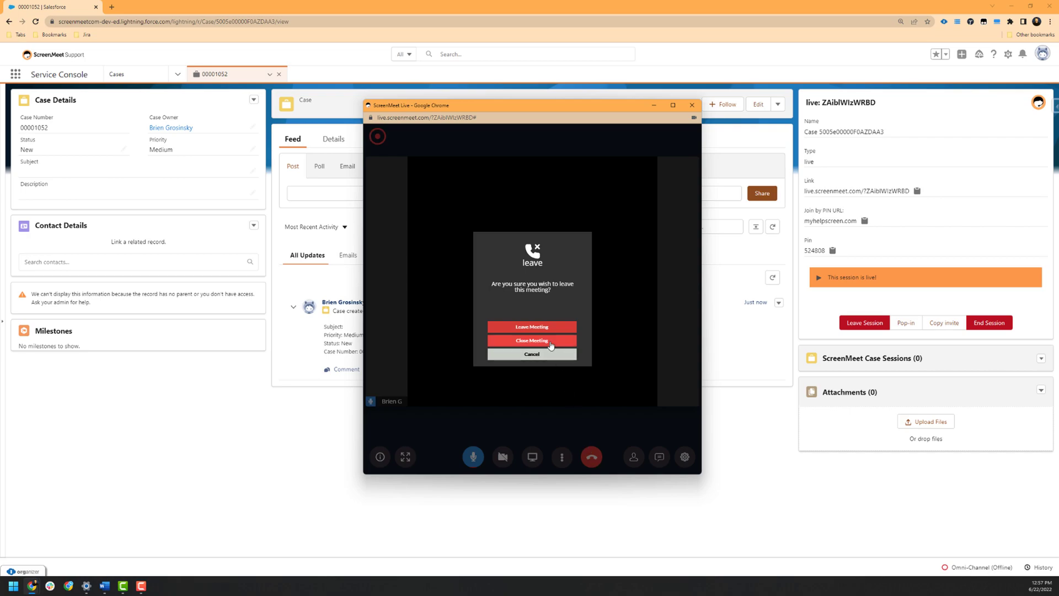
pyautogui.click(532, 340)
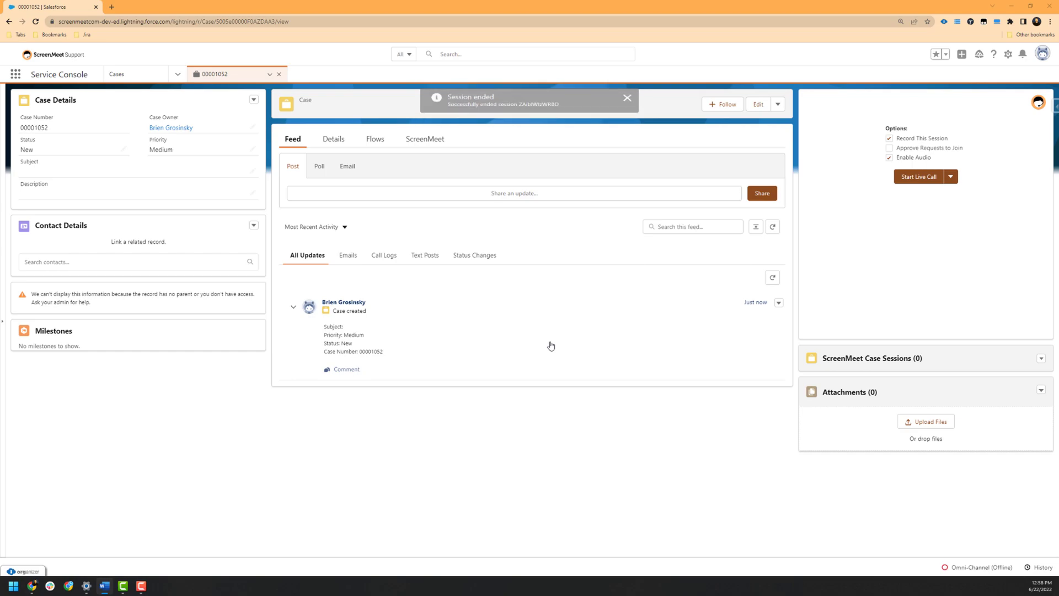
# Refresh the case page and open the closed live session's record from Case Sessions
pyautogui.click(626, 98)
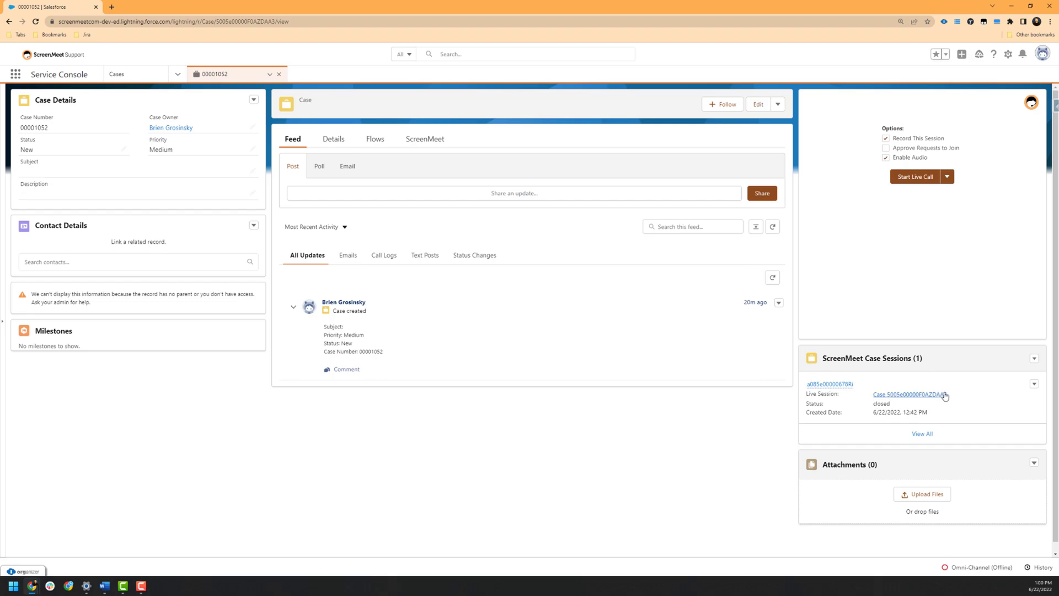
pyautogui.click(908, 395)
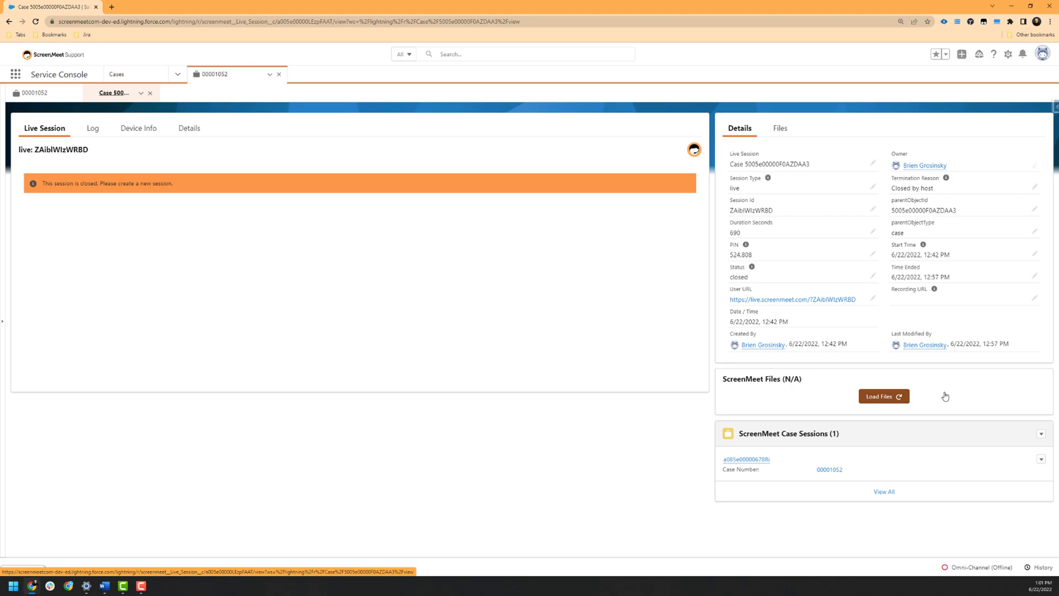
pyautogui.moveTo(93, 129)
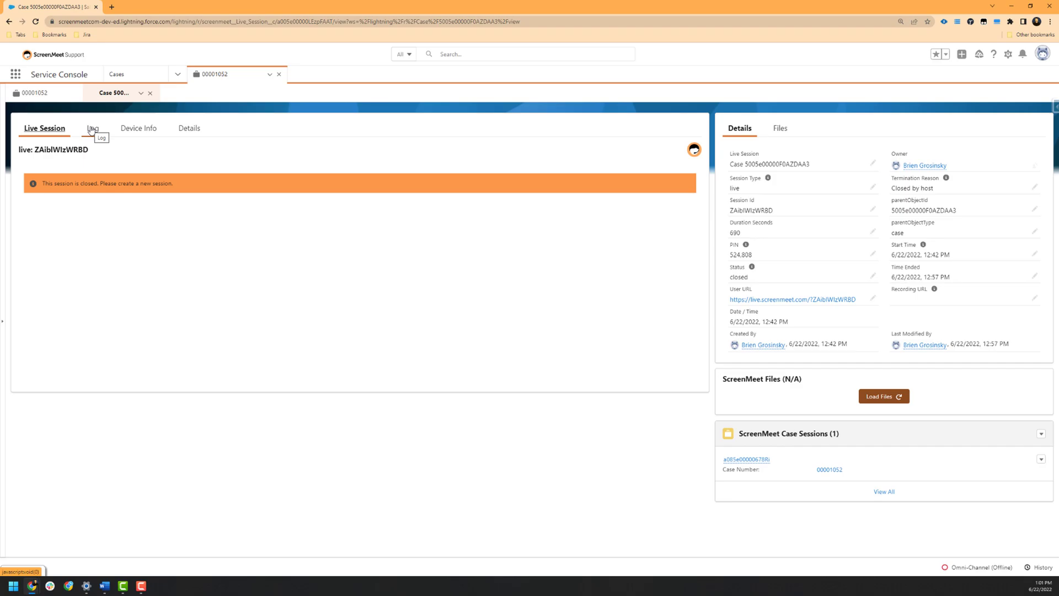
# Show the session's Log tab listing microphone, camera, lobby and background events
pyautogui.click(93, 127)
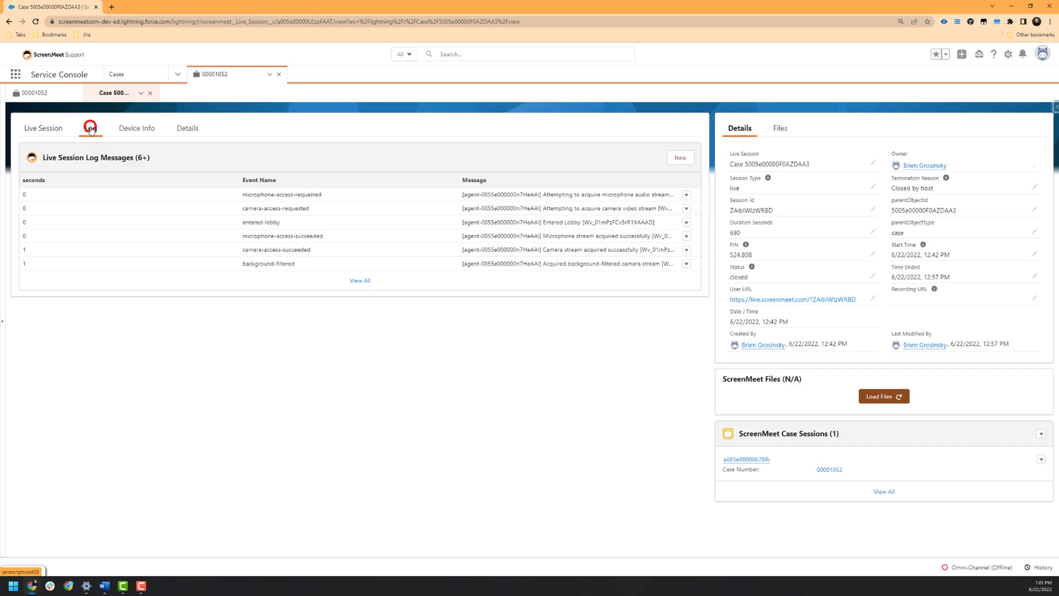